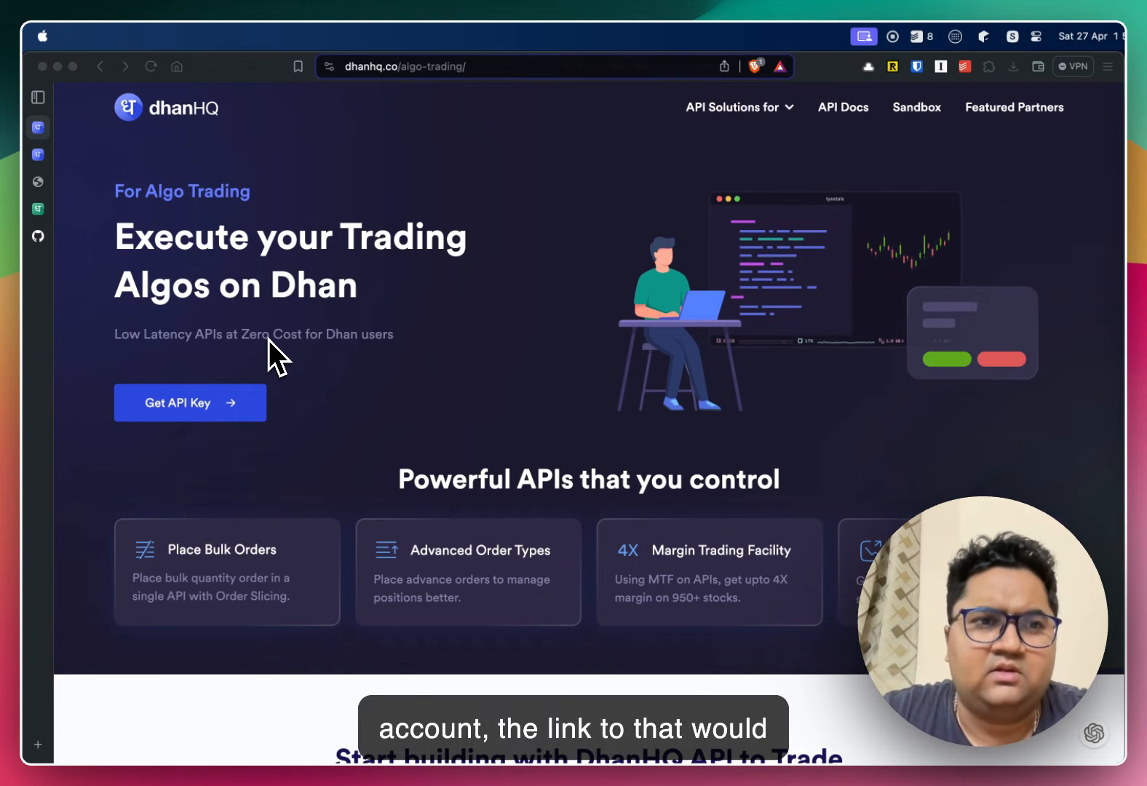
pyautogui.moveTo(193, 264)
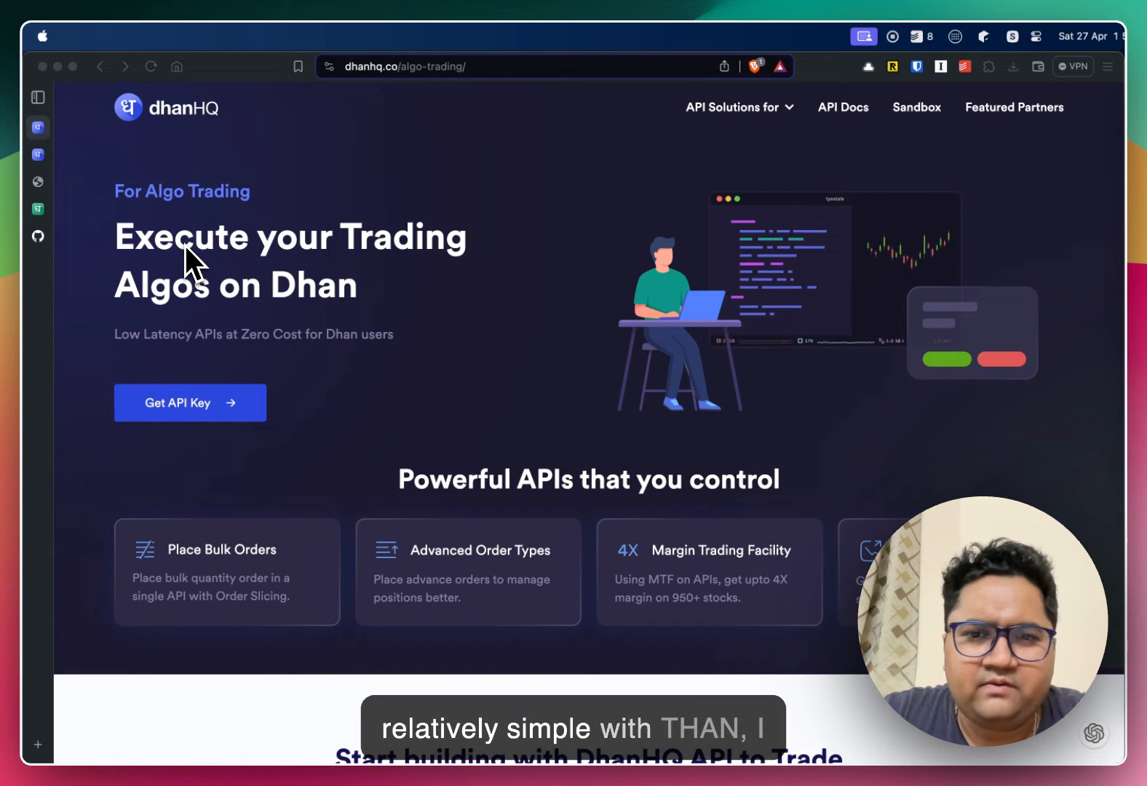
# Scroll down the For Algo Trading landing page through its feature overview toward the API Docs link
pyautogui.scroll(-3)
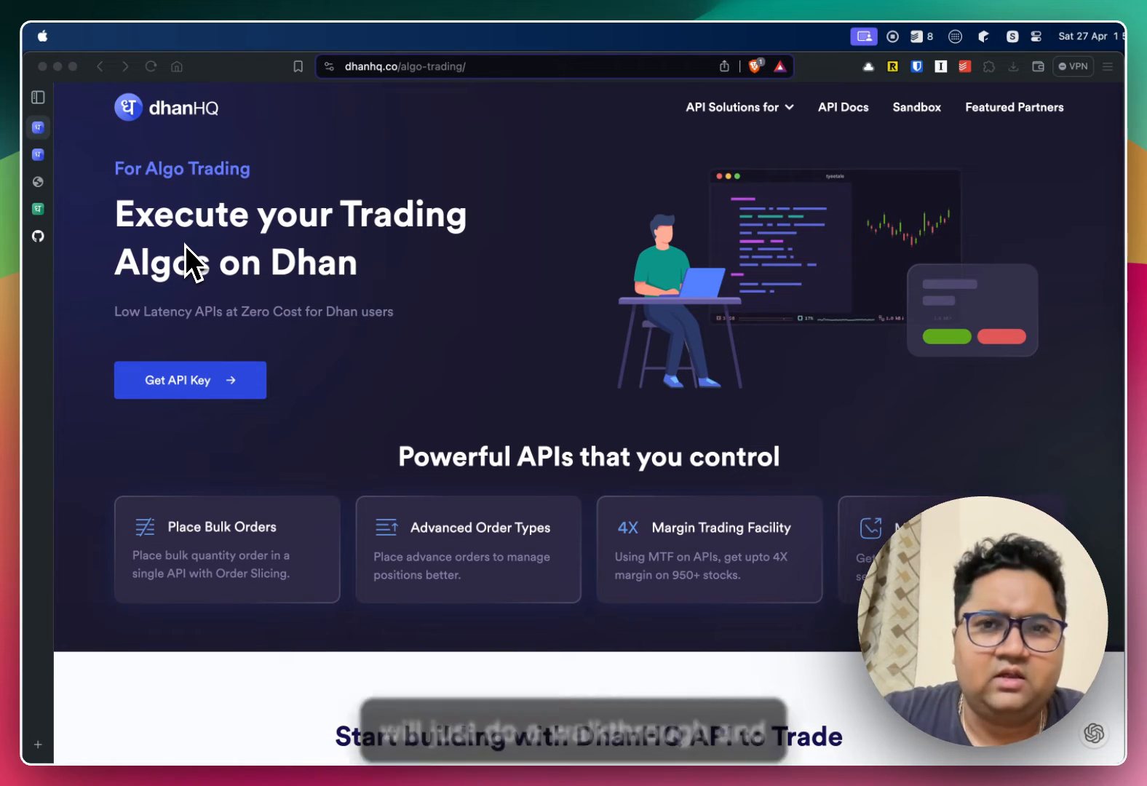
pyautogui.scroll(-3)
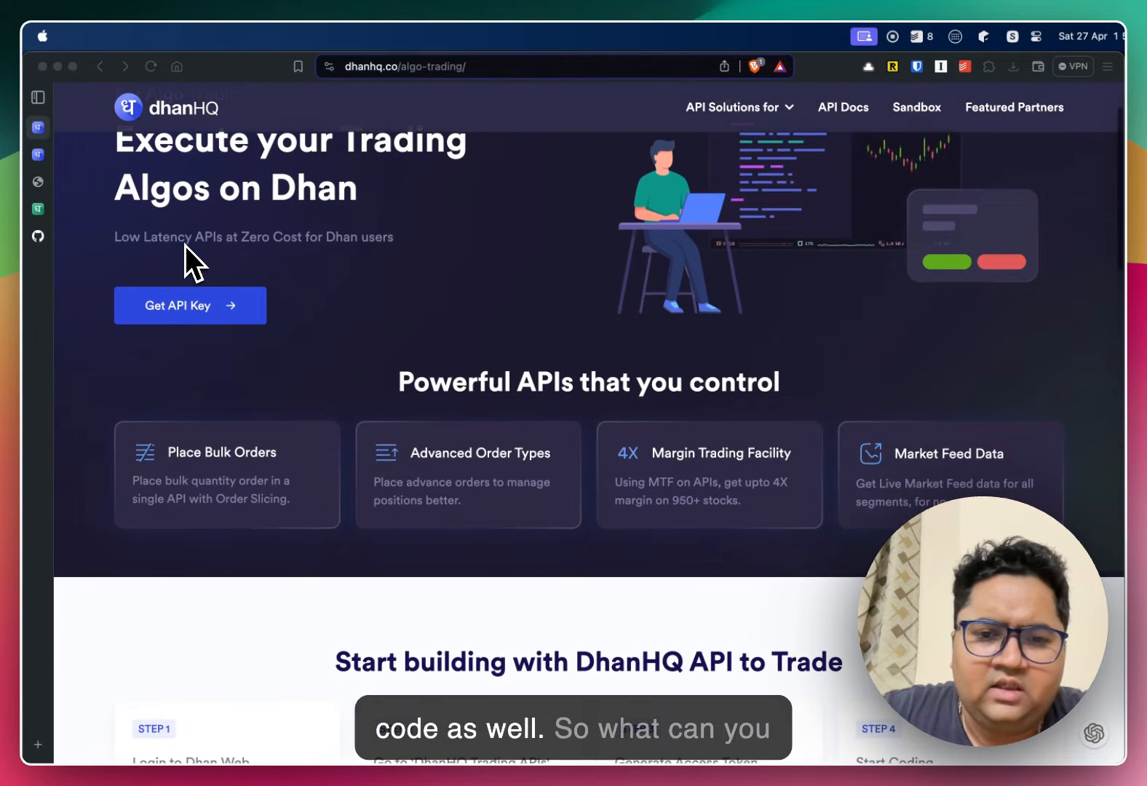
pyautogui.scroll(-3)
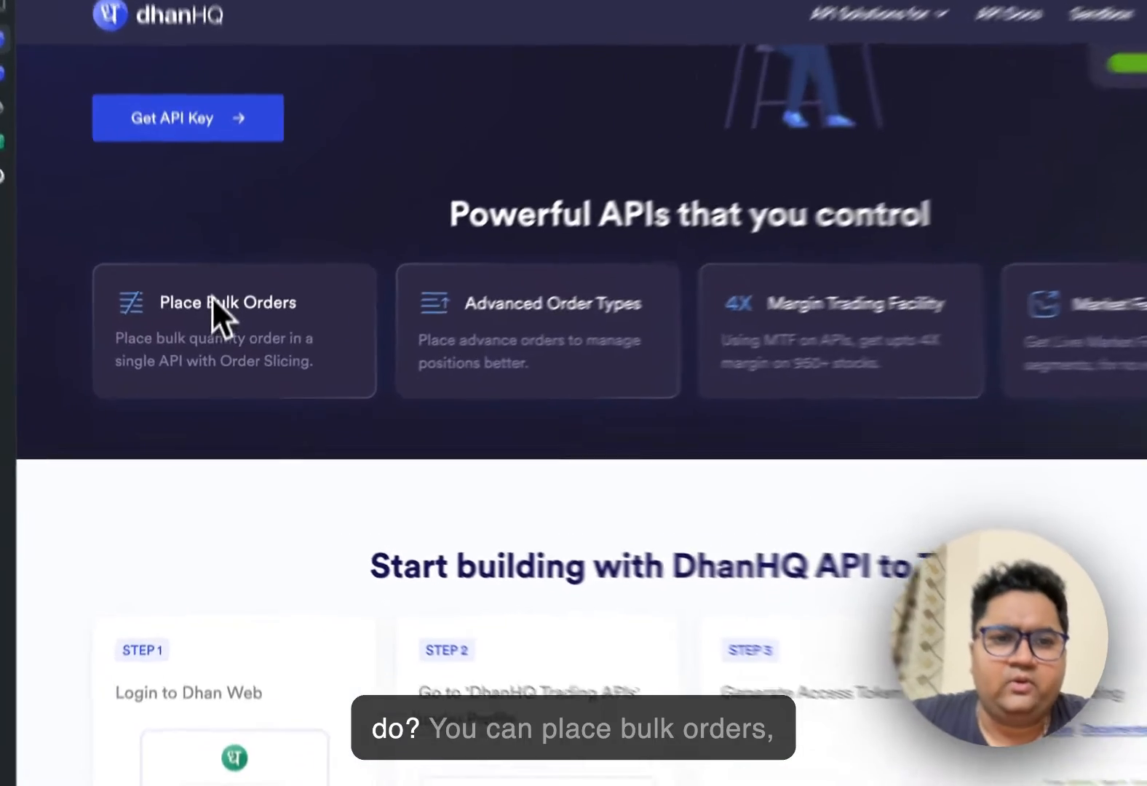
pyautogui.scroll(-3)
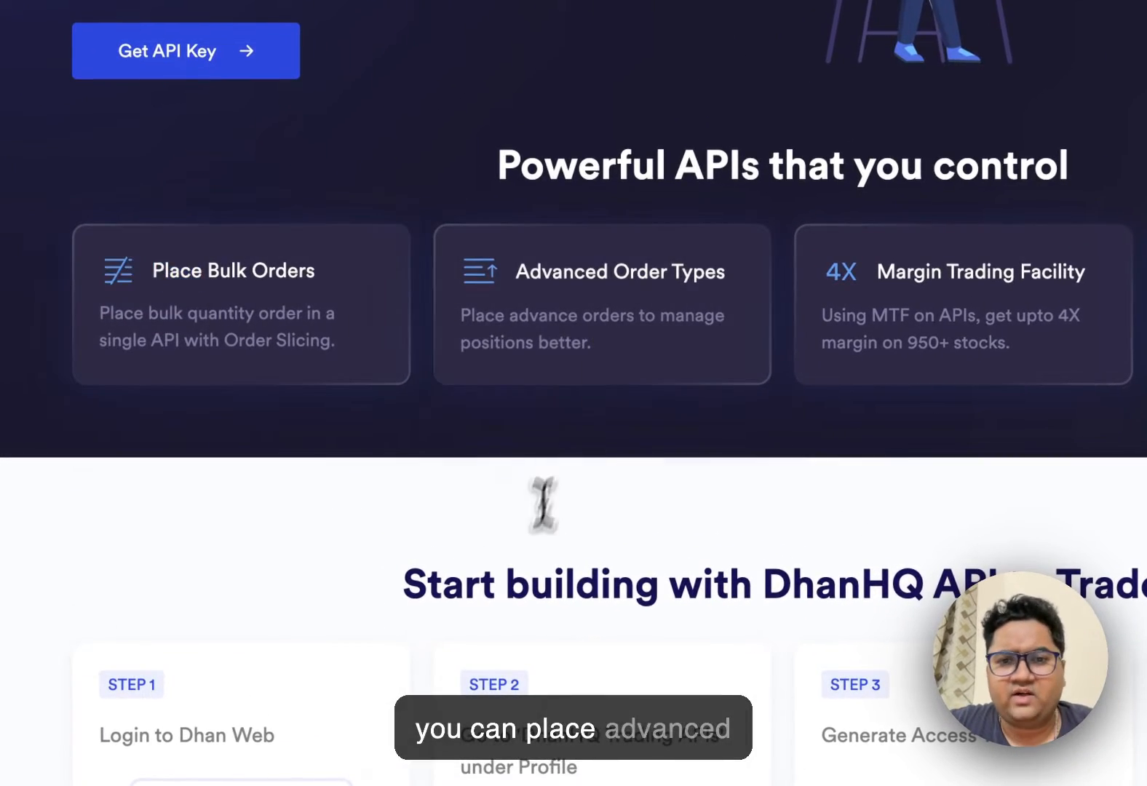
pyautogui.scroll(-3)
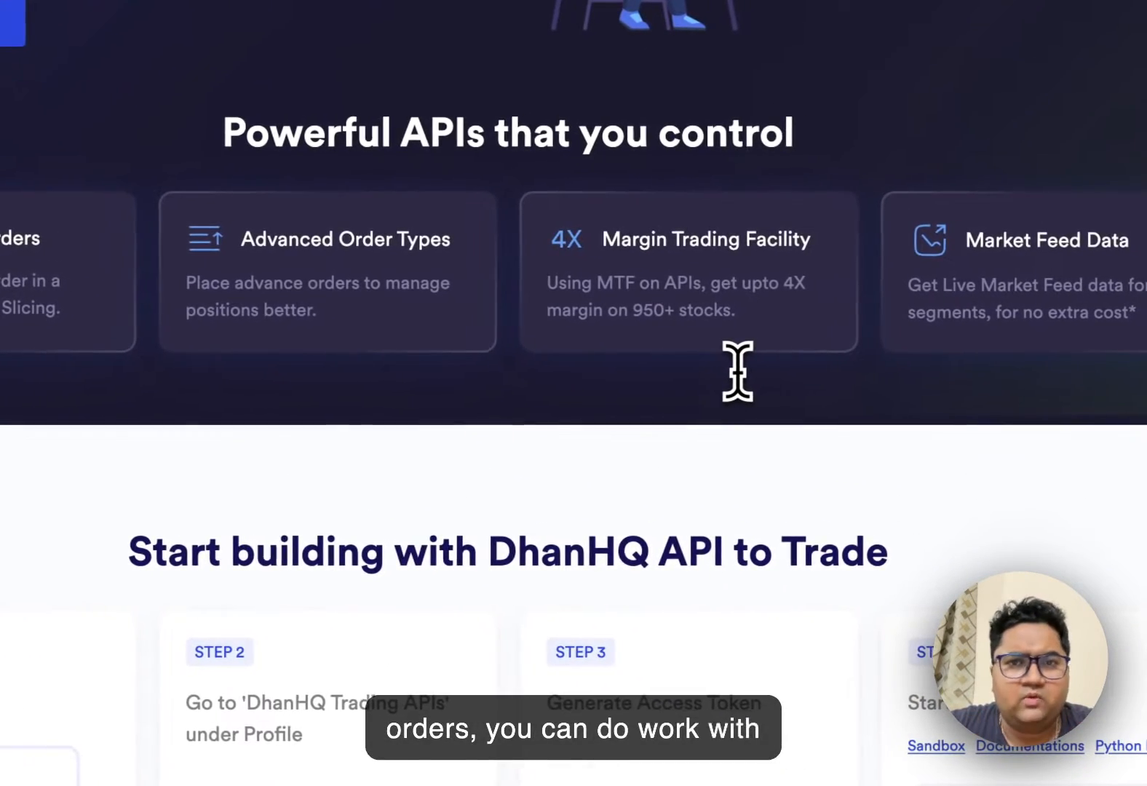
pyautogui.scroll(-3)
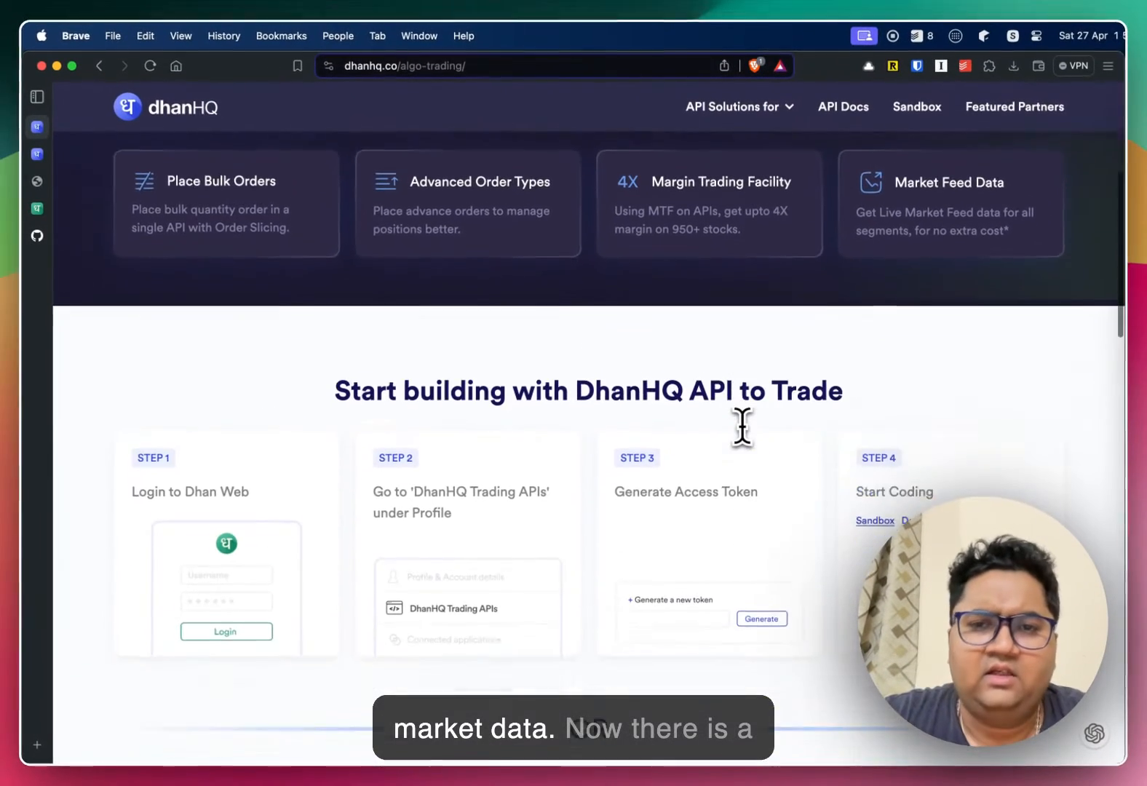
pyautogui.scroll(-3)
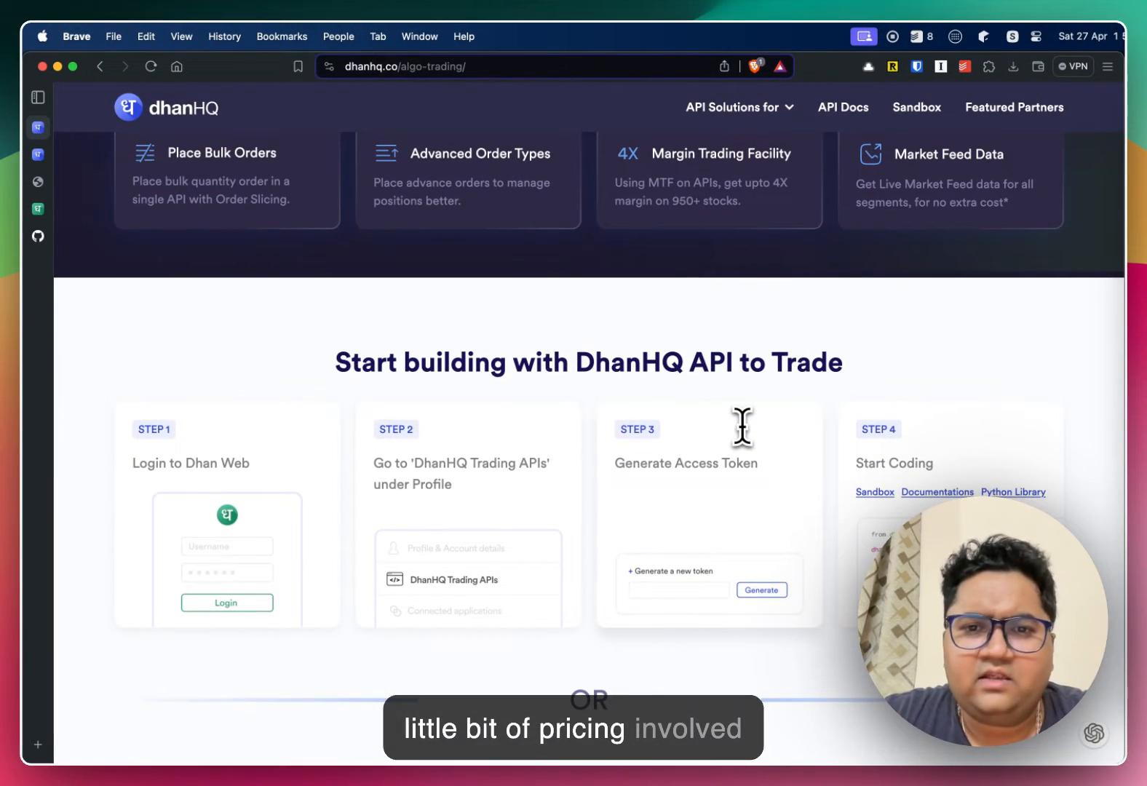
pyautogui.scroll(-3)
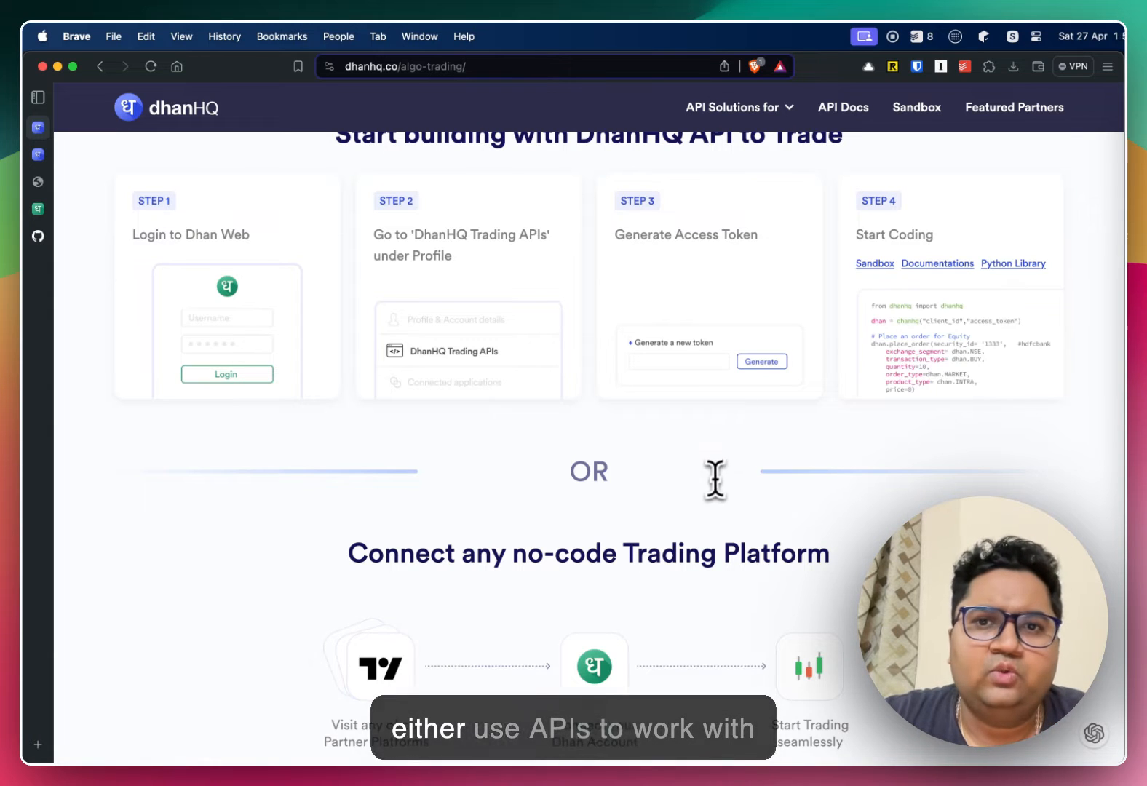
pyautogui.scroll(-3)
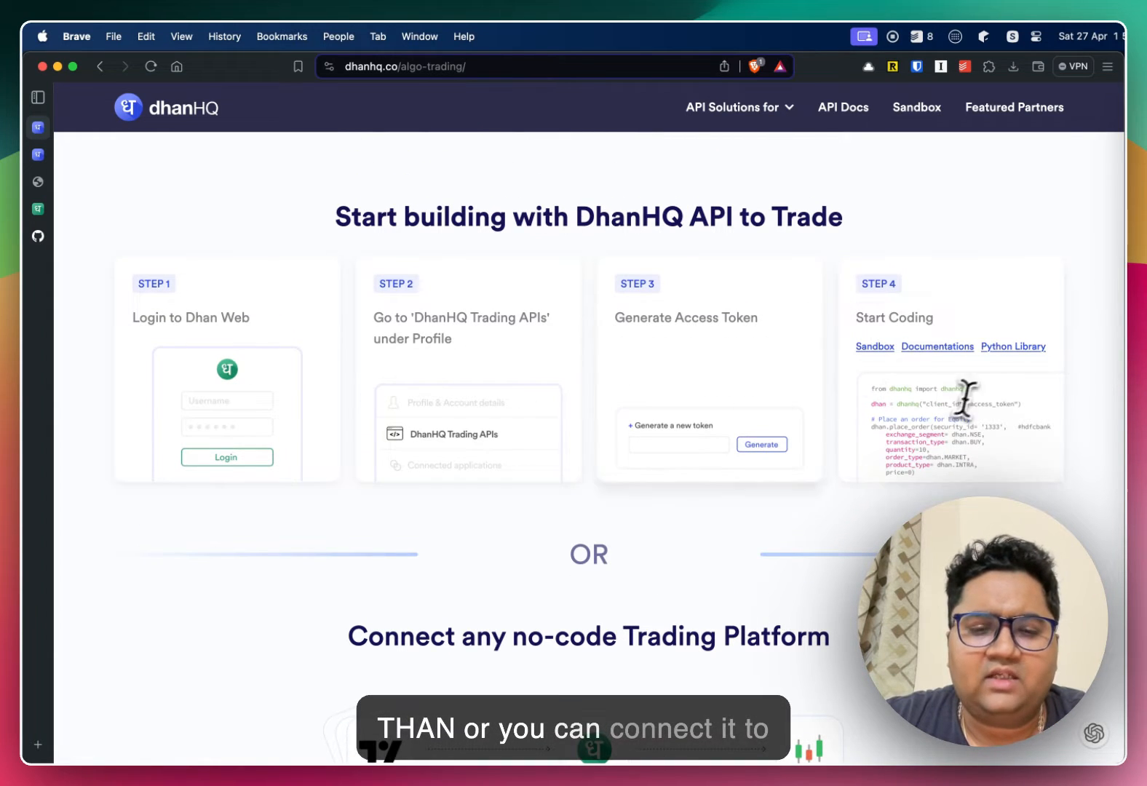
pyautogui.scroll(-3)
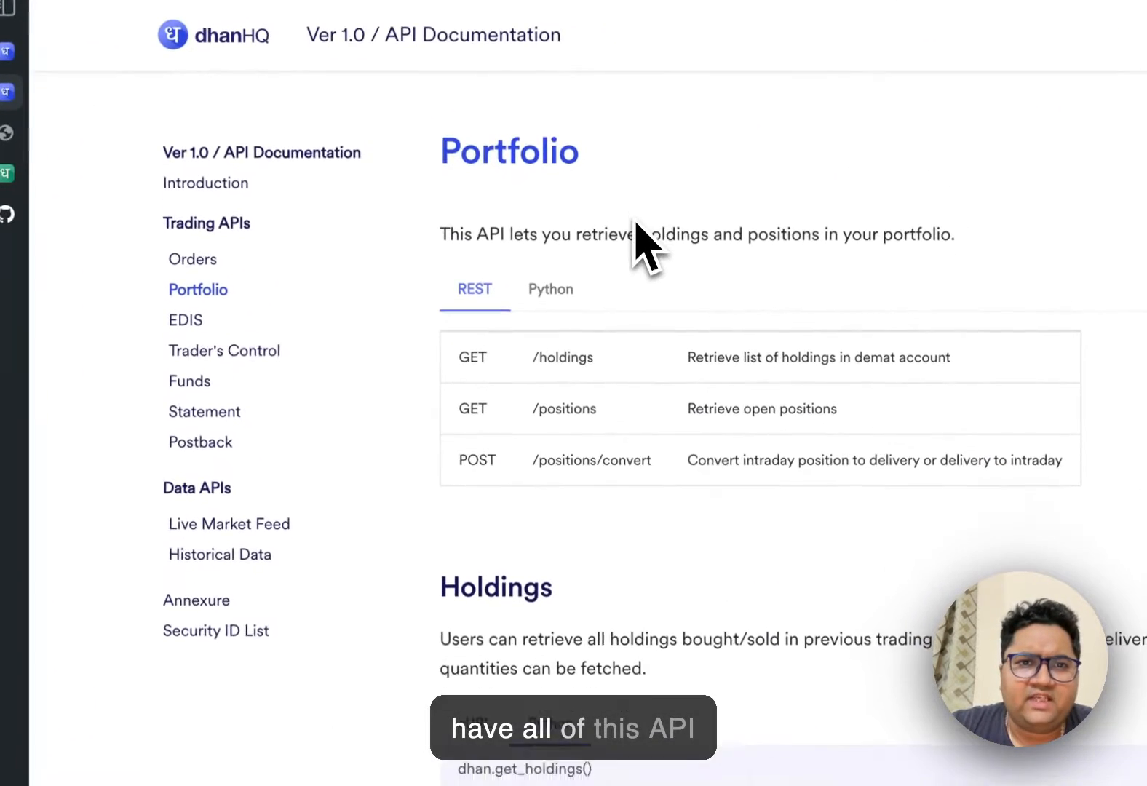
# Read through the API documentation's Introduction page
pyautogui.scroll(-3)
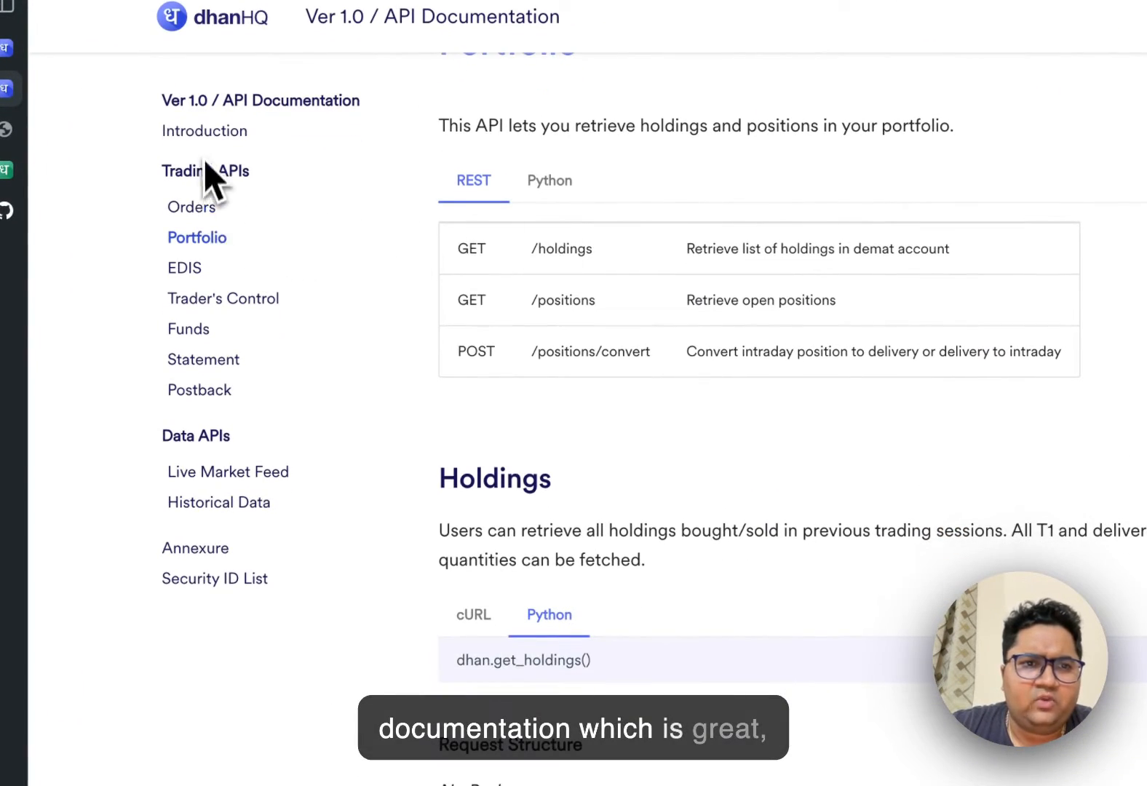
pyautogui.click(204, 131)
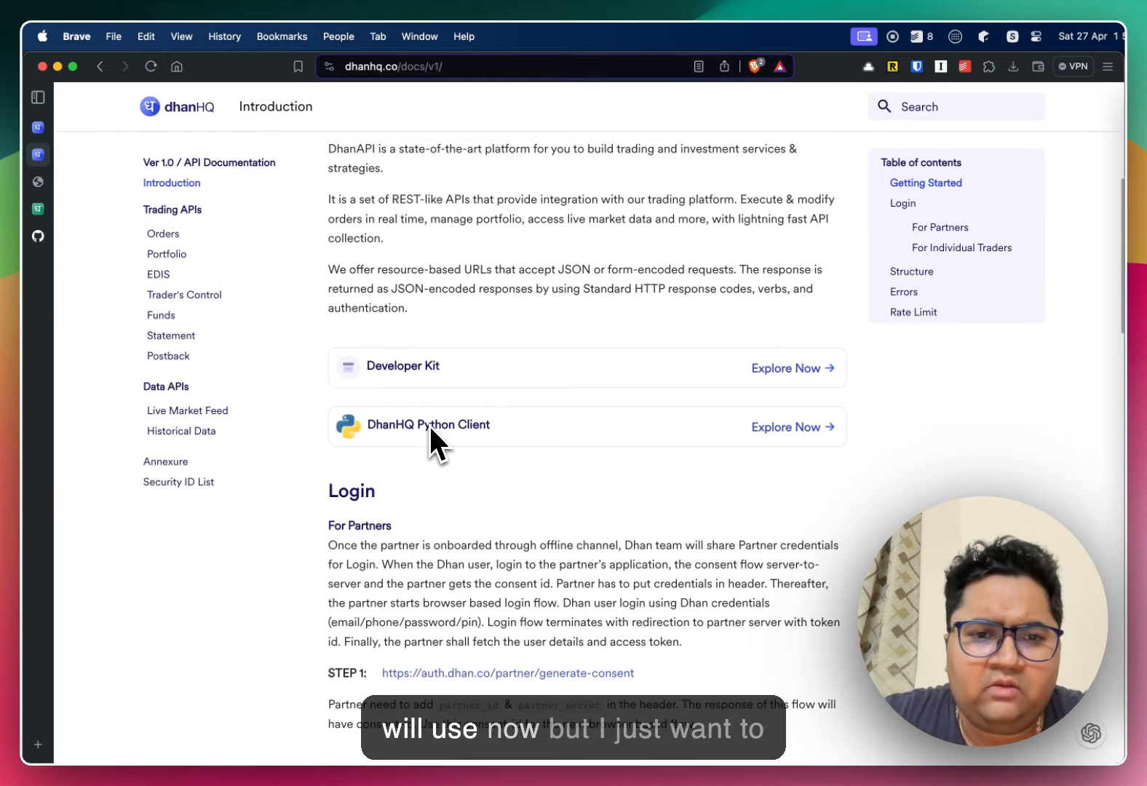
pyautogui.scroll(-3)
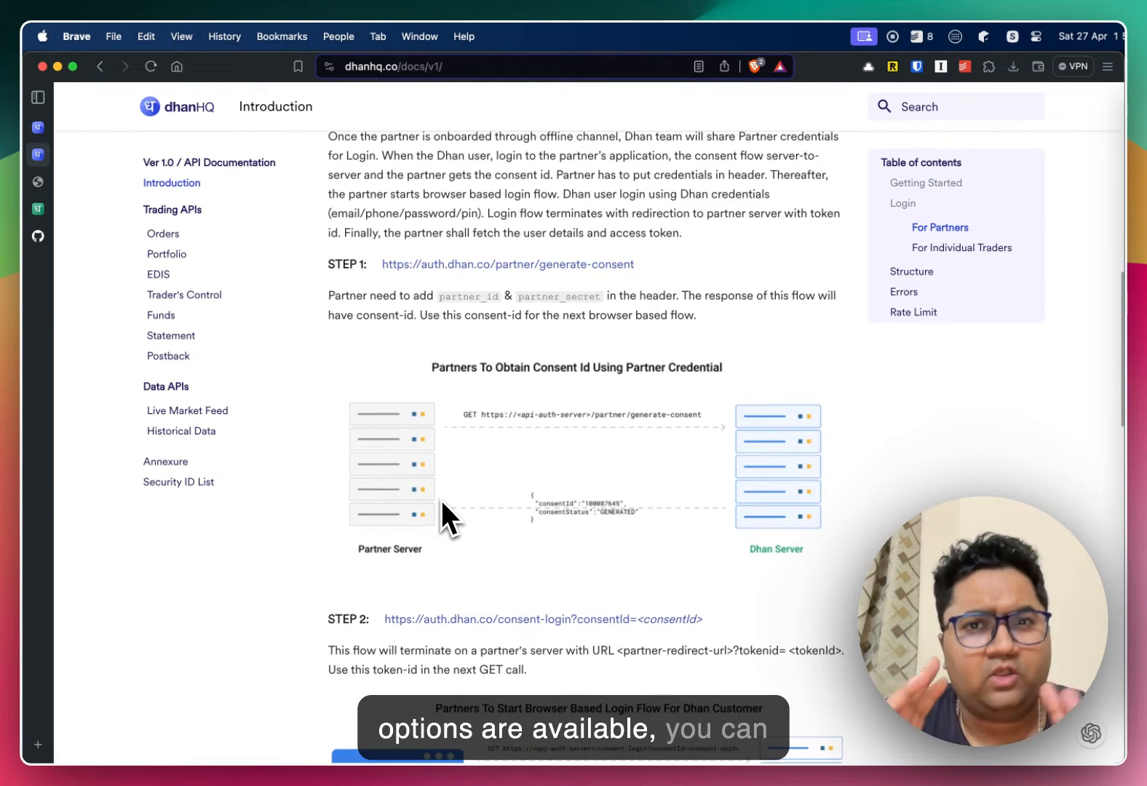
pyautogui.scroll(-3)
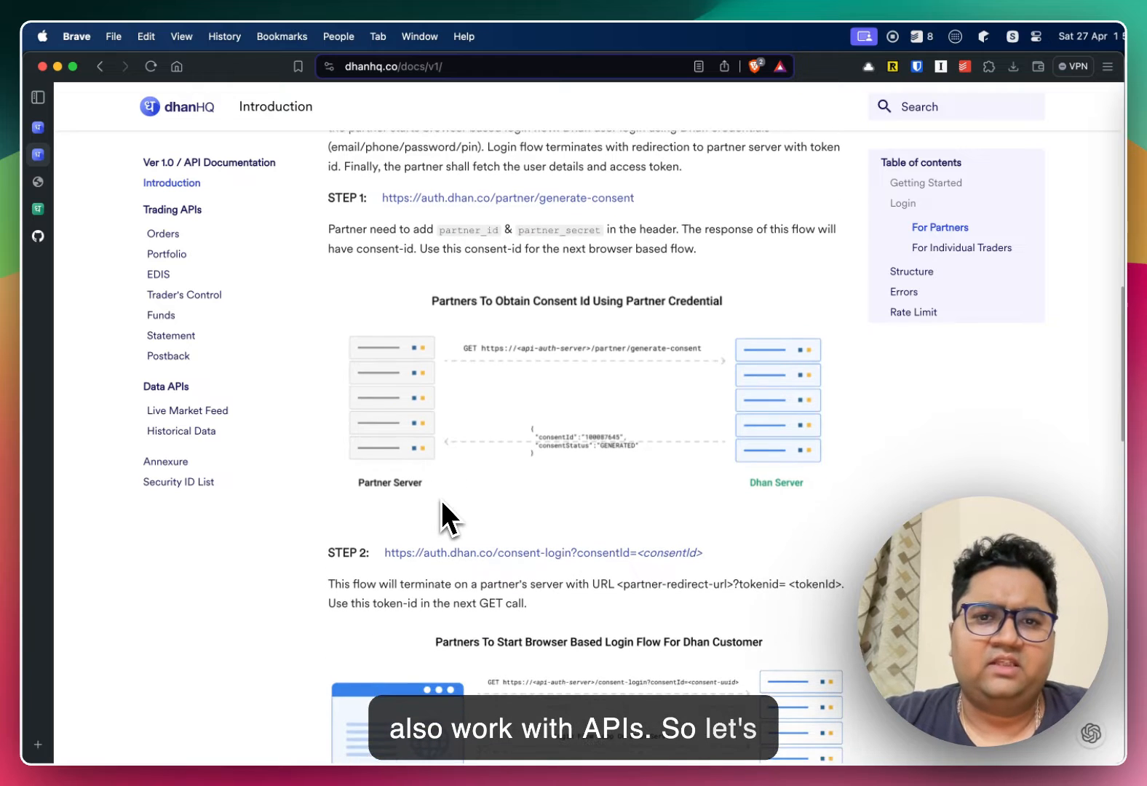
pyautogui.scroll(-3)
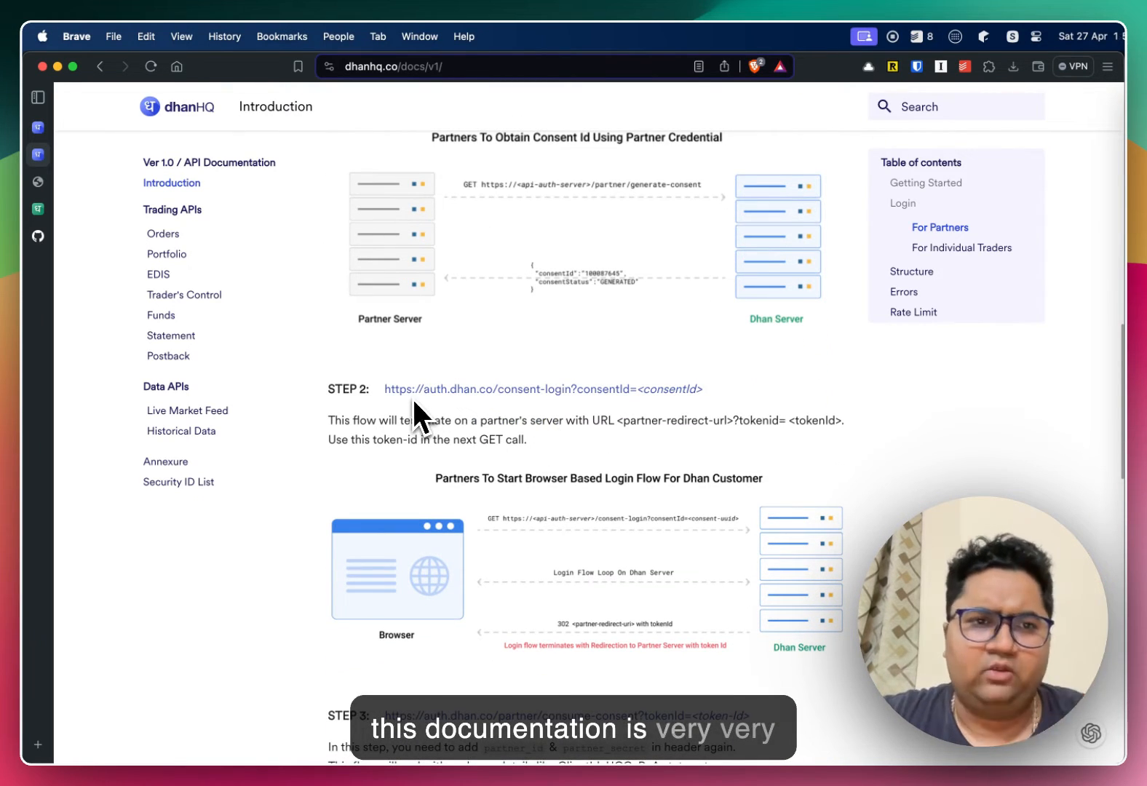
# Browse the Orders, Portfolio and Funds references, finishing on the Historical Data page
pyautogui.click(164, 233)
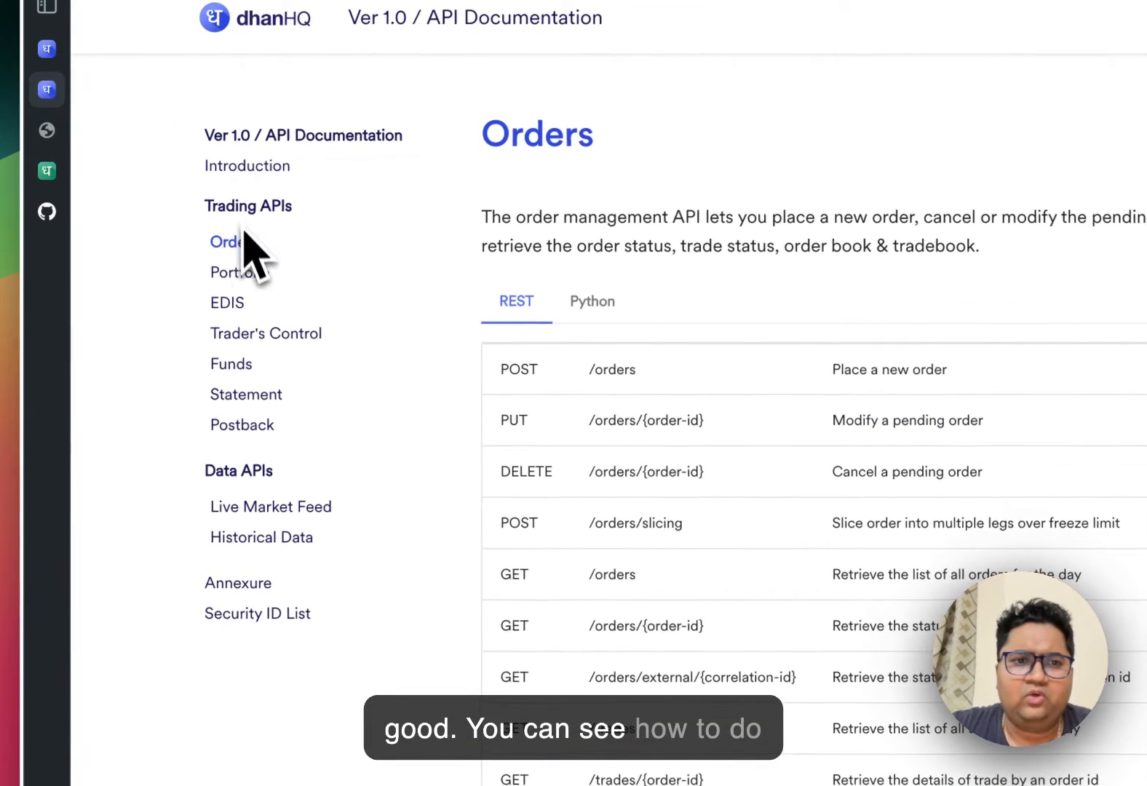
pyautogui.click(239, 272)
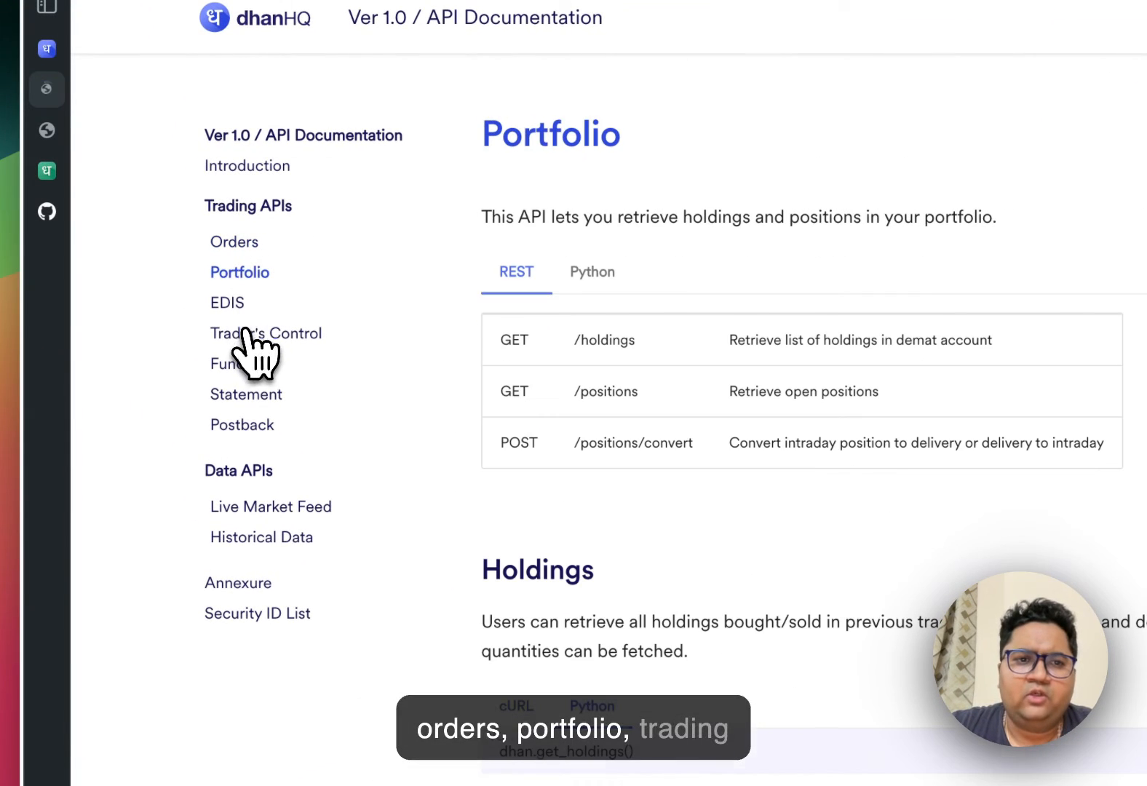
pyautogui.click(230, 364)
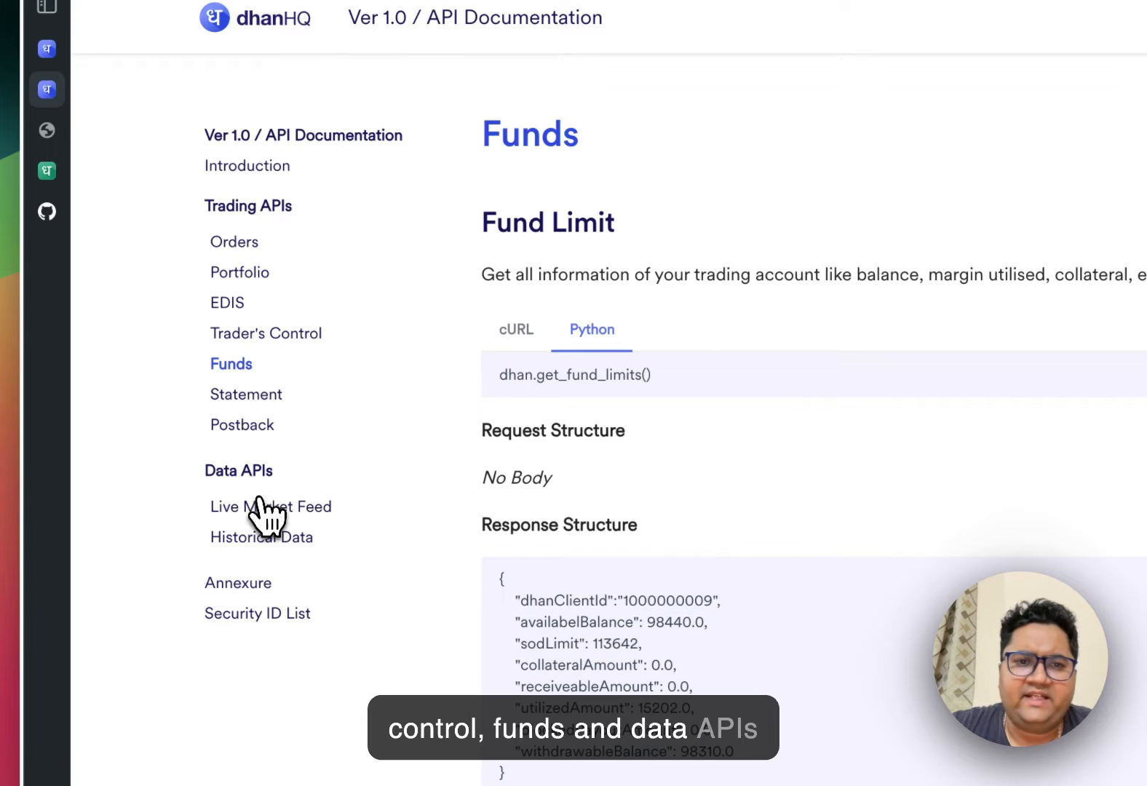
pyautogui.click(260, 537)
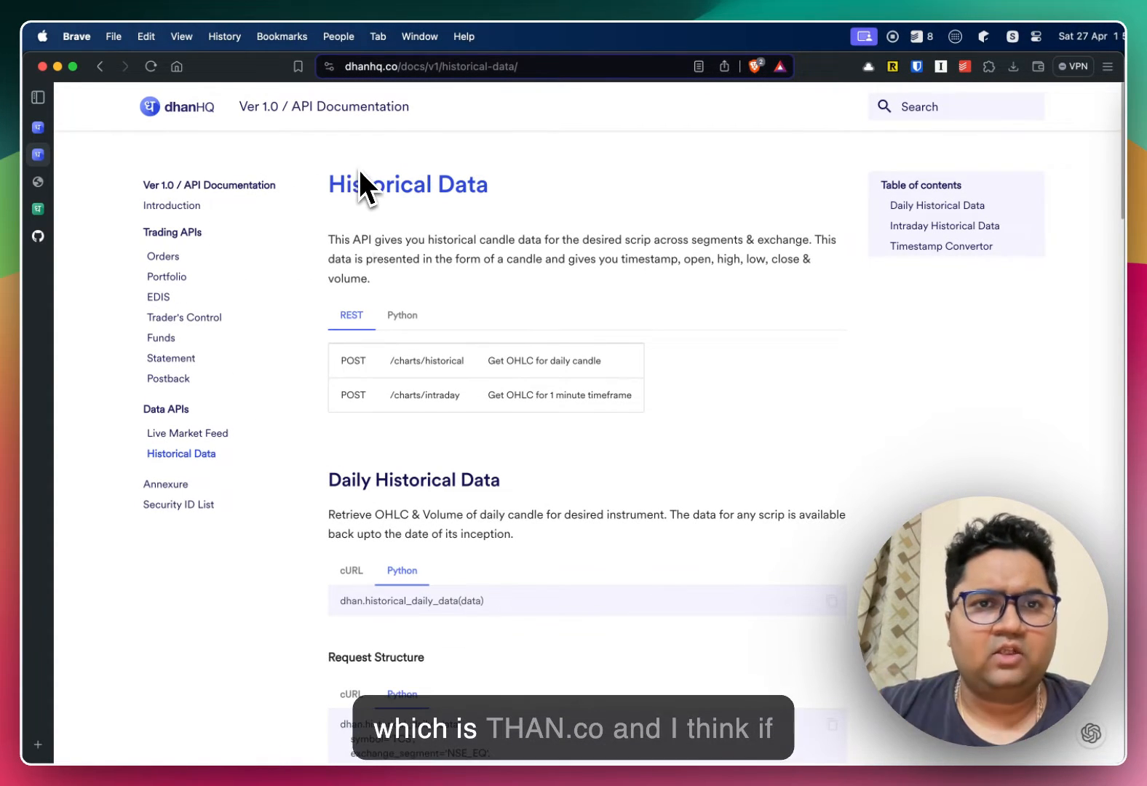
# From the DhanHQ homepage enter the API Sandbox and review the intraday OHLC 1-minute candle request parameters
pyautogui.click(176, 107)
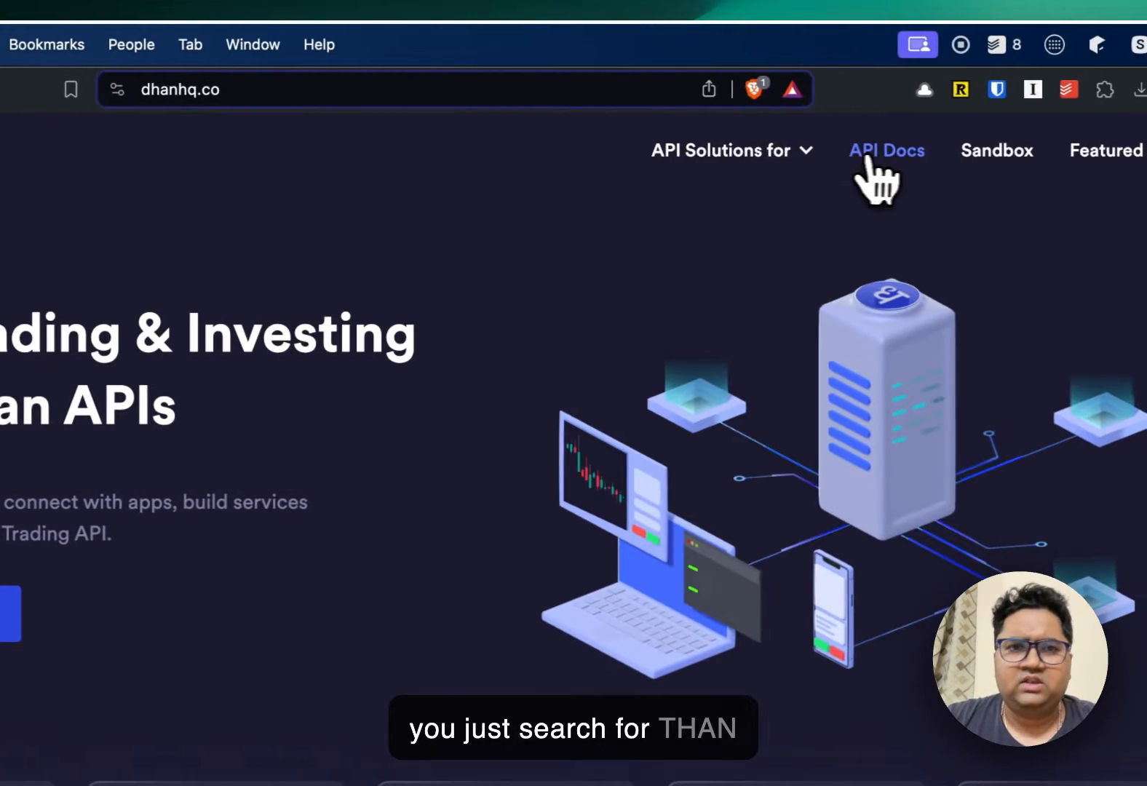
pyautogui.click(887, 150)
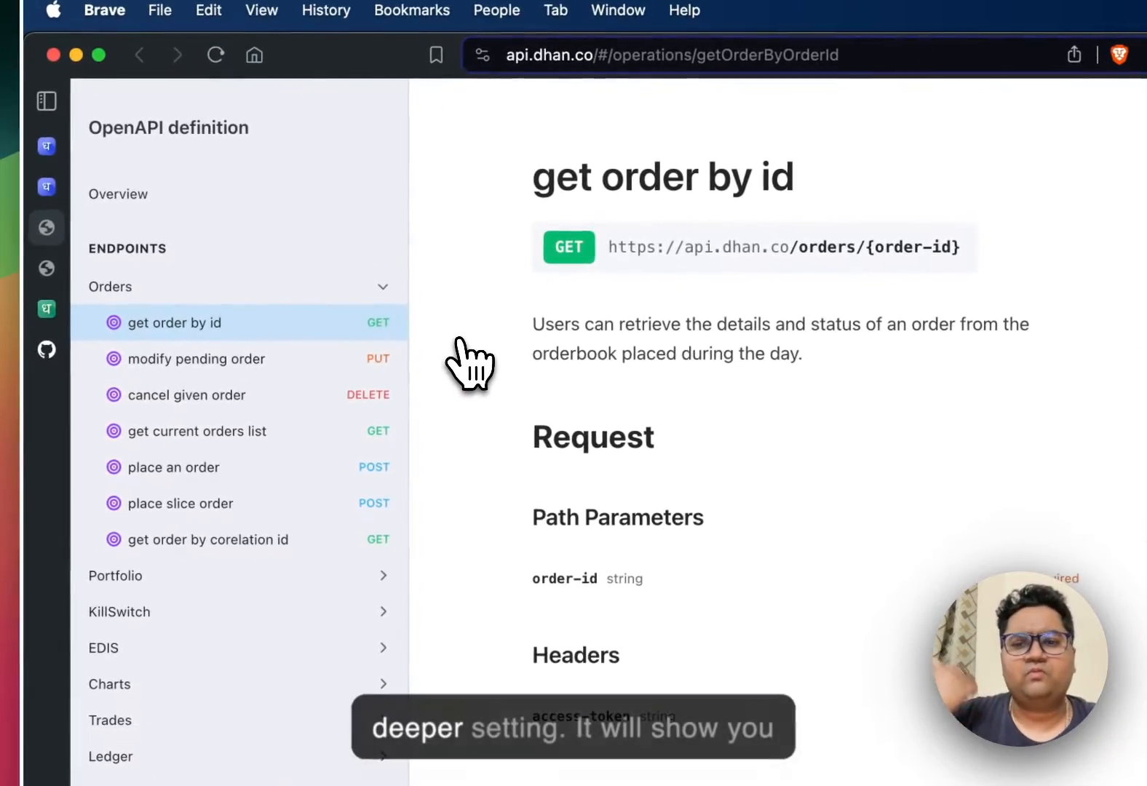
pyautogui.scroll(-3)
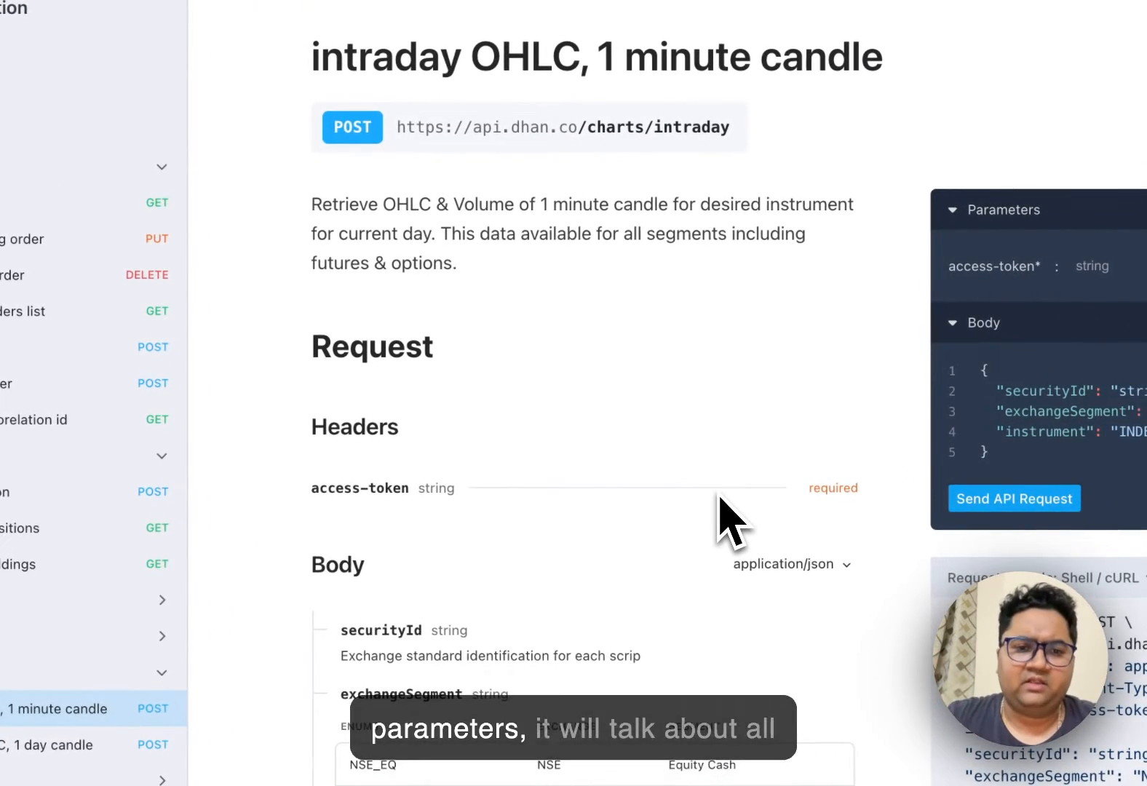
pyautogui.scroll(-3)
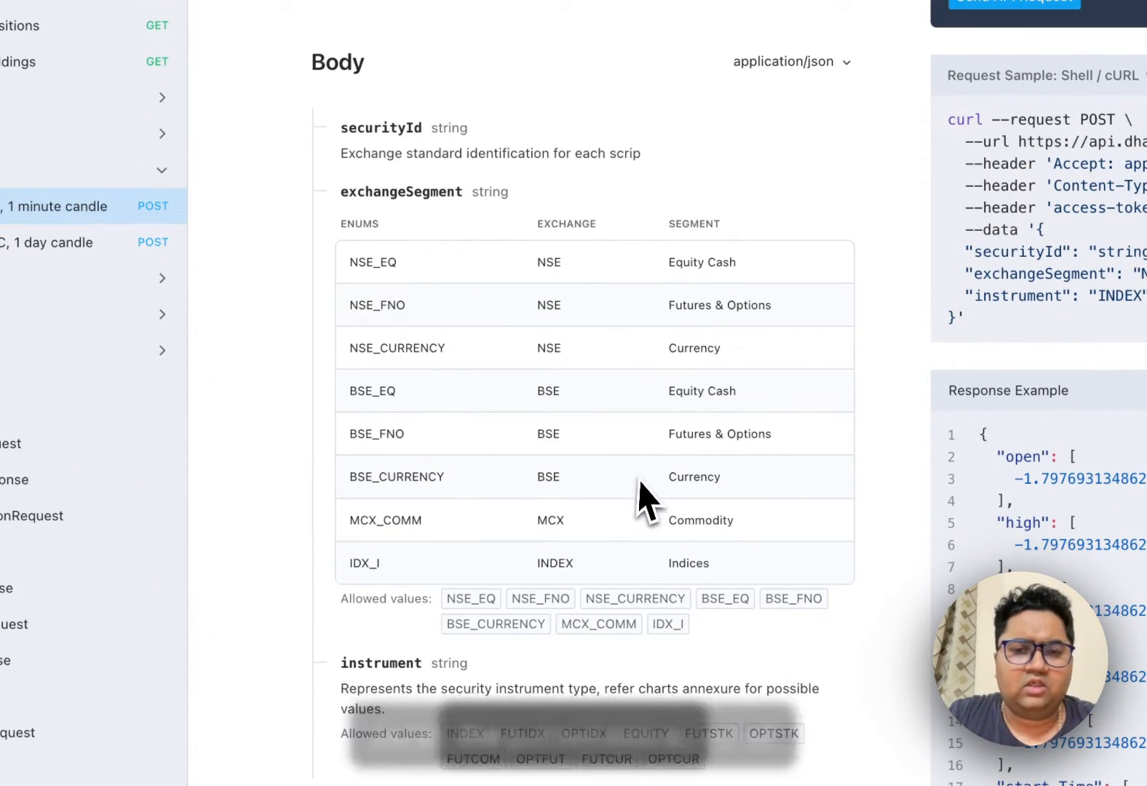
pyautogui.scroll(-3)
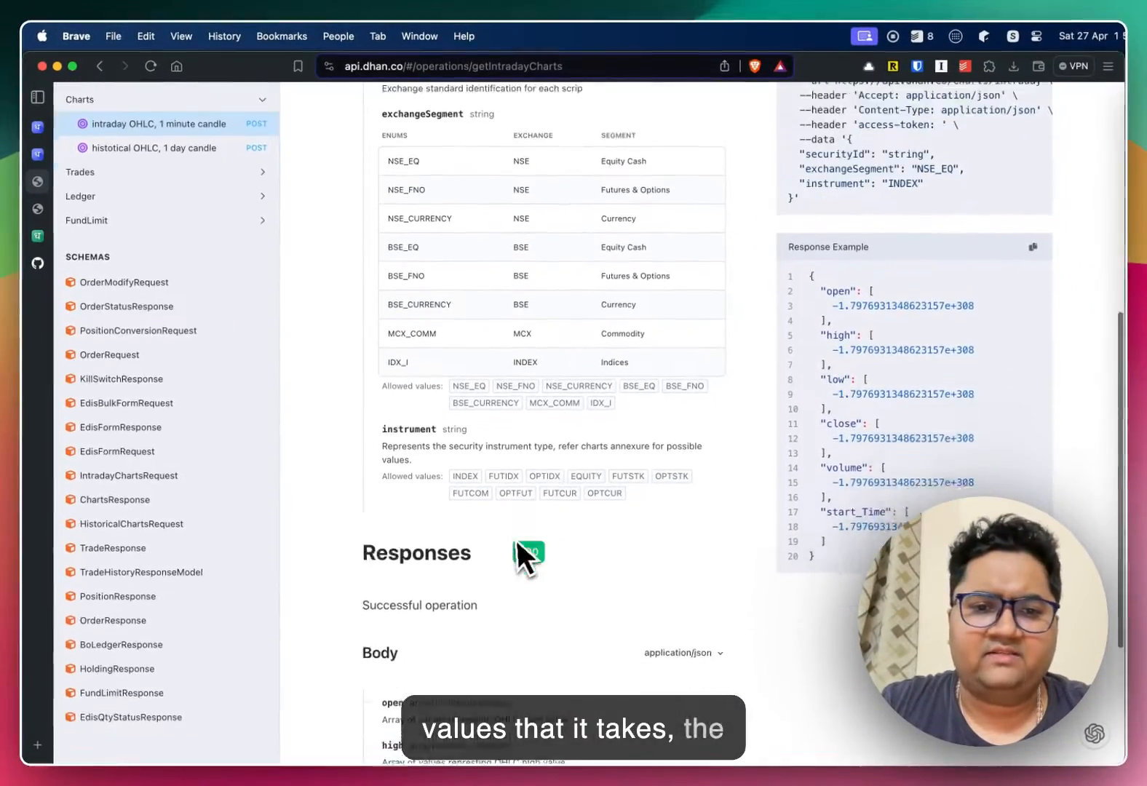
pyautogui.scroll(-3)
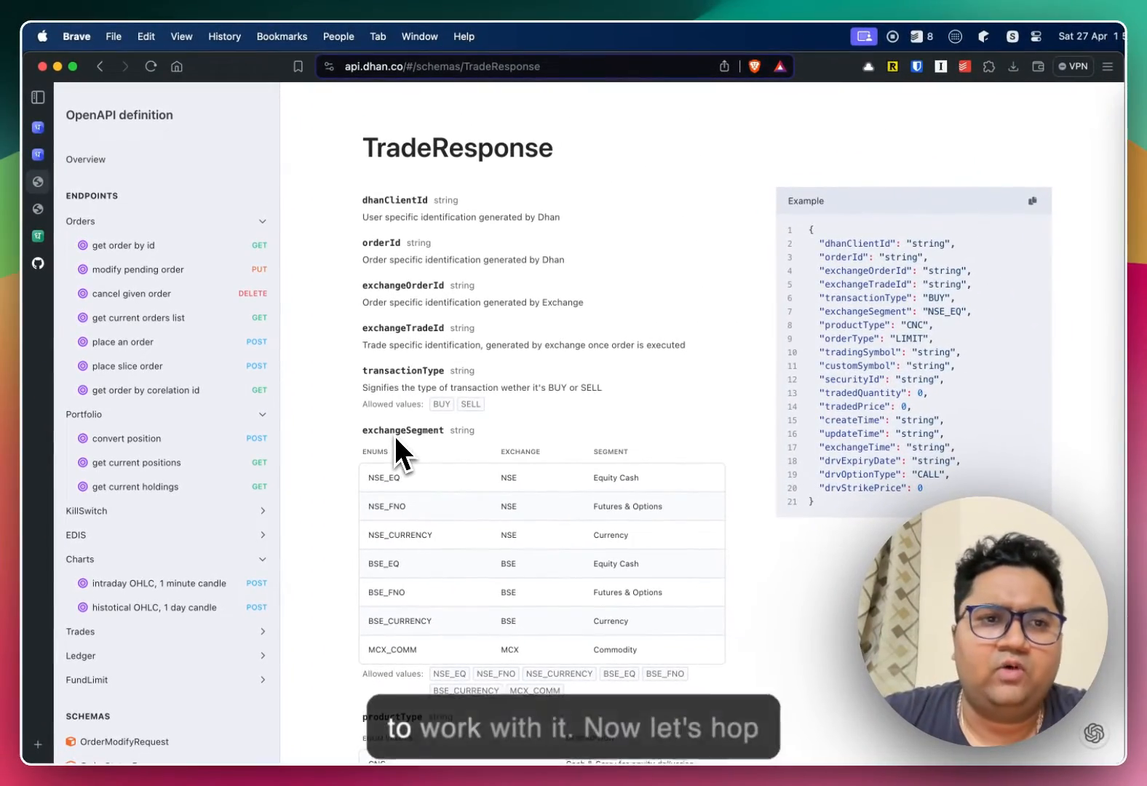
# Switch to web.dhan.co and reach the DhanHQ Trading APIs page from the profile menu
pyautogui.click(109, 301)
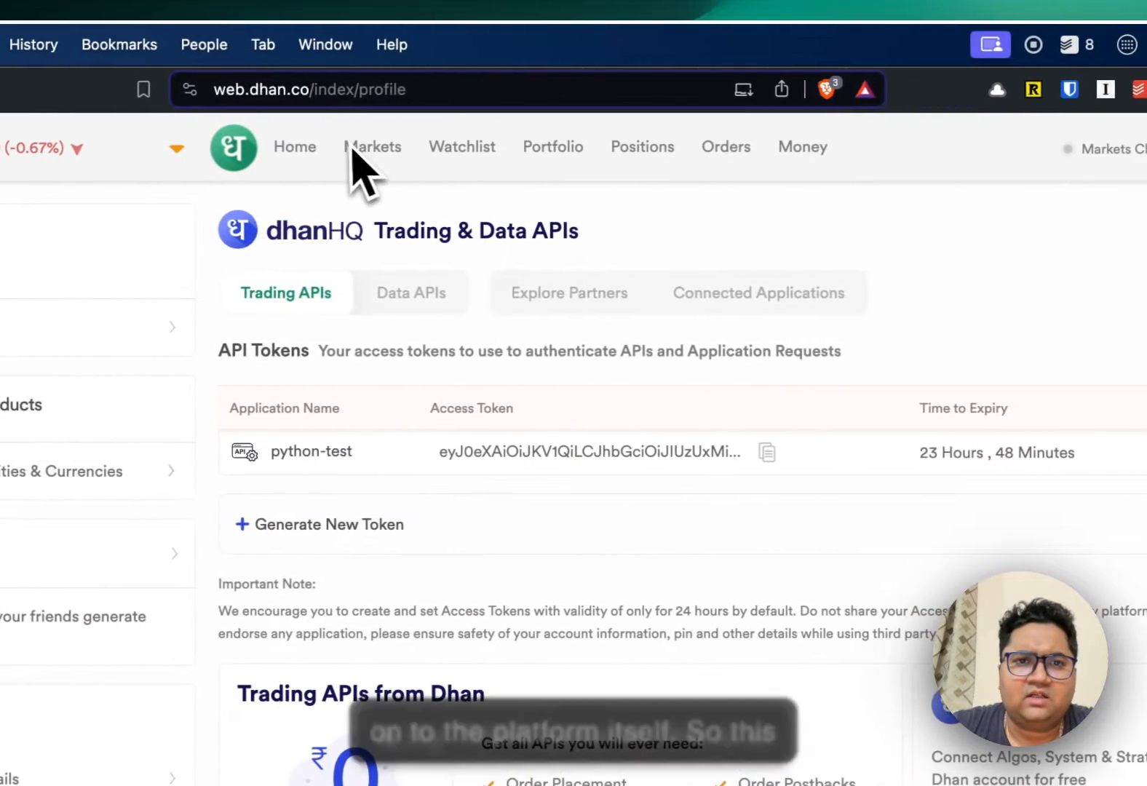
pyautogui.click(294, 146)
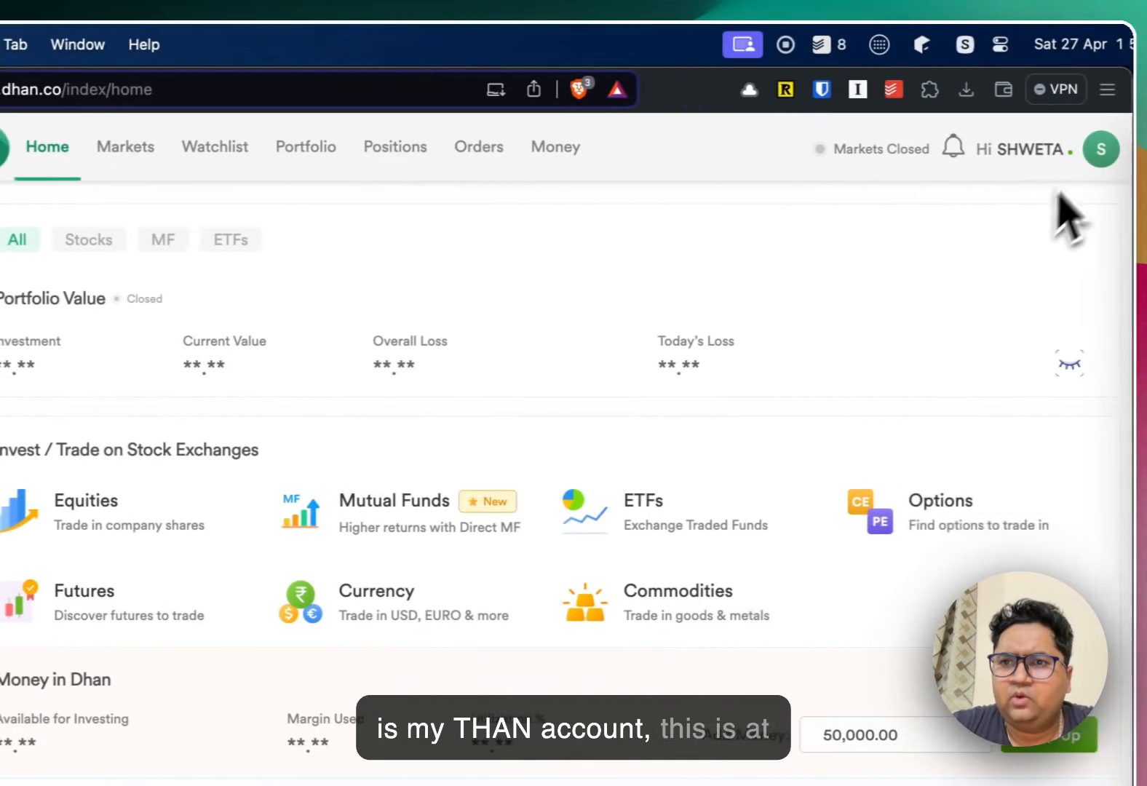
pyautogui.click(1099, 148)
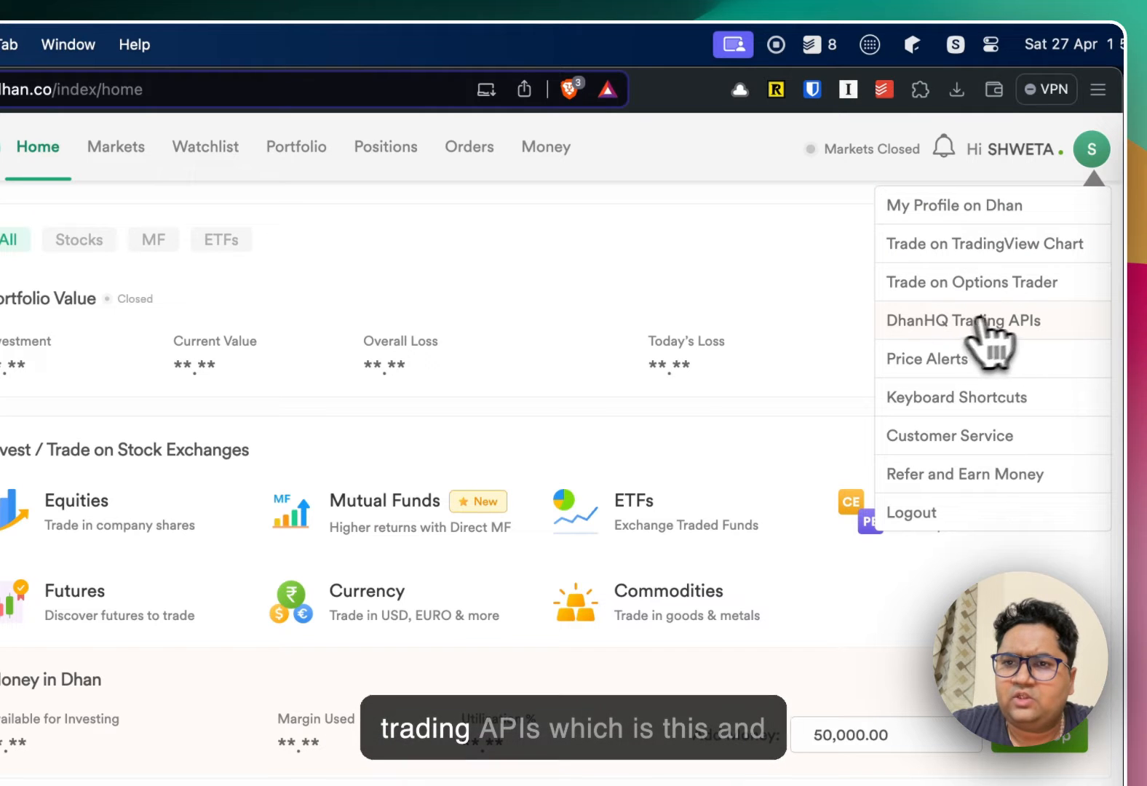
pyautogui.click(962, 320)
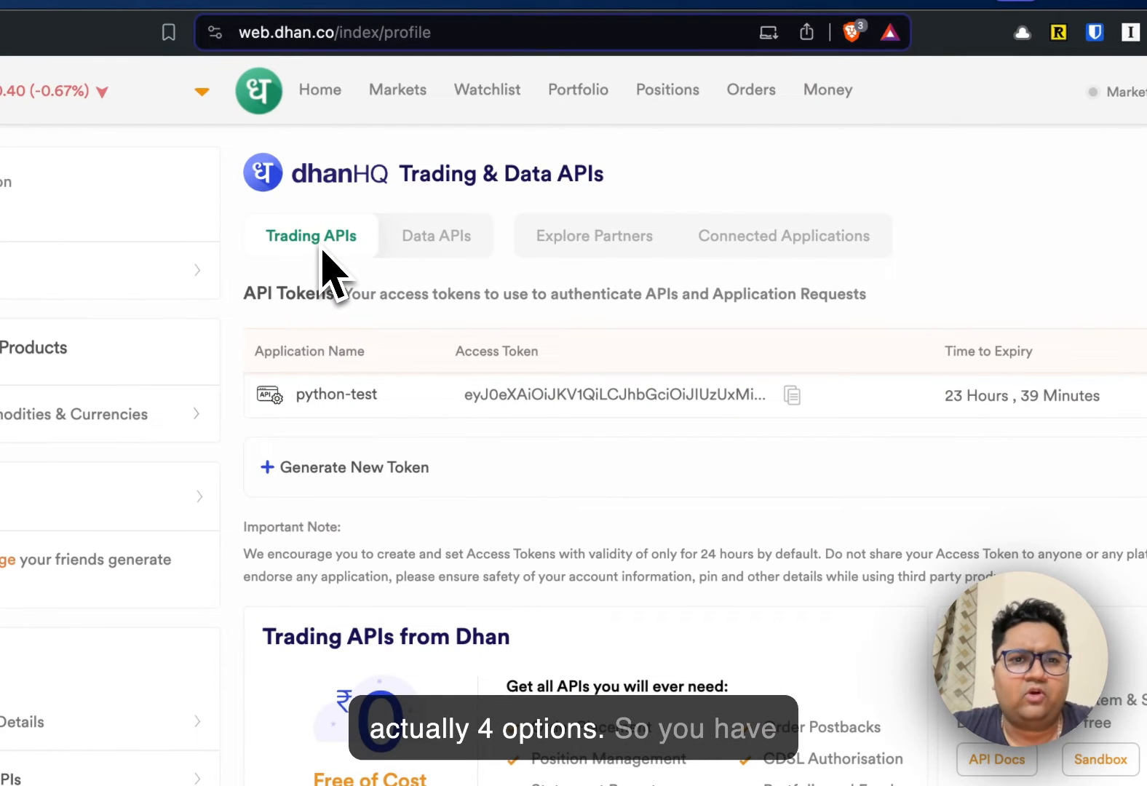
# Browse the Data APIs and connected platforms tabs, returning to Trading APIs listing the python-test token
pyautogui.click(435, 235)
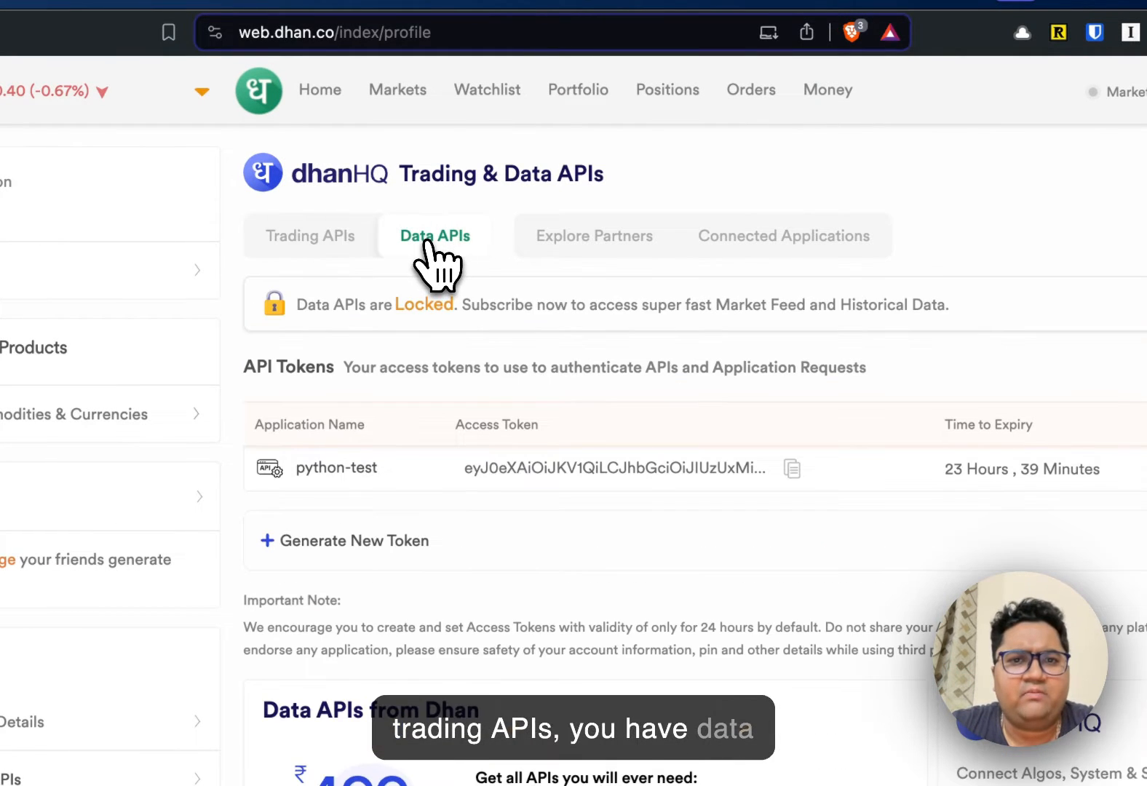
pyautogui.click(782, 236)
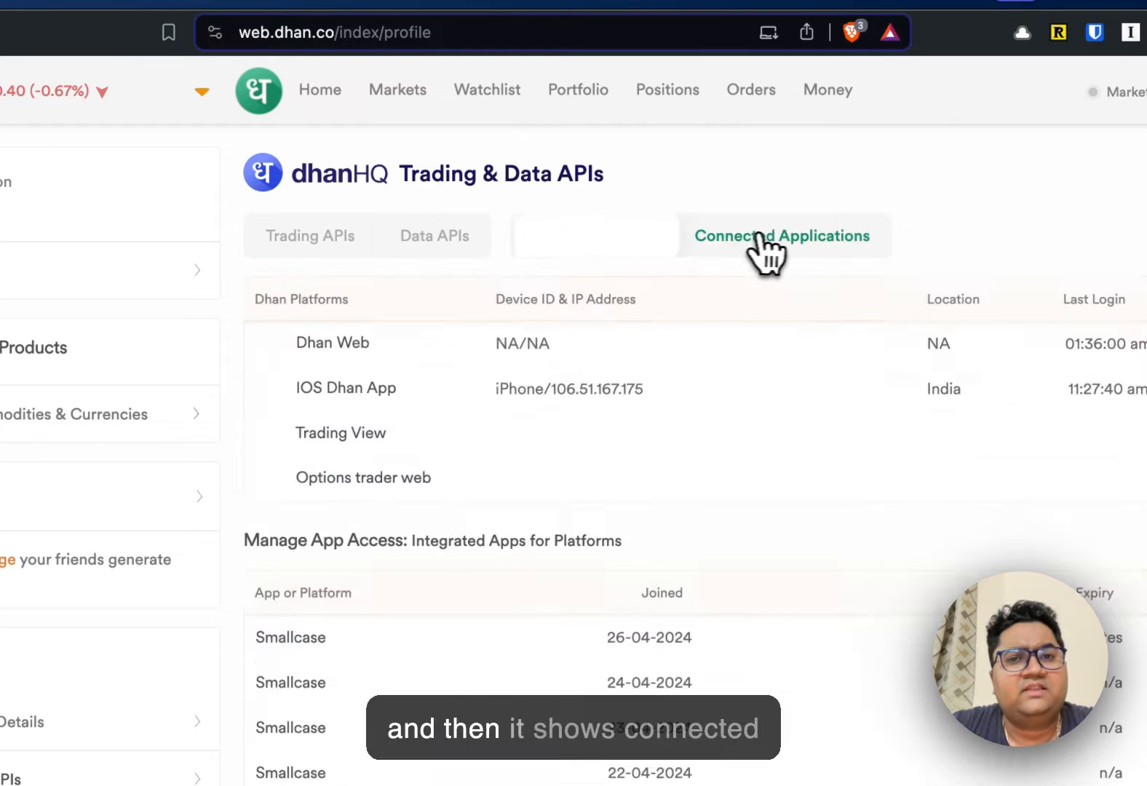
pyautogui.click(310, 236)
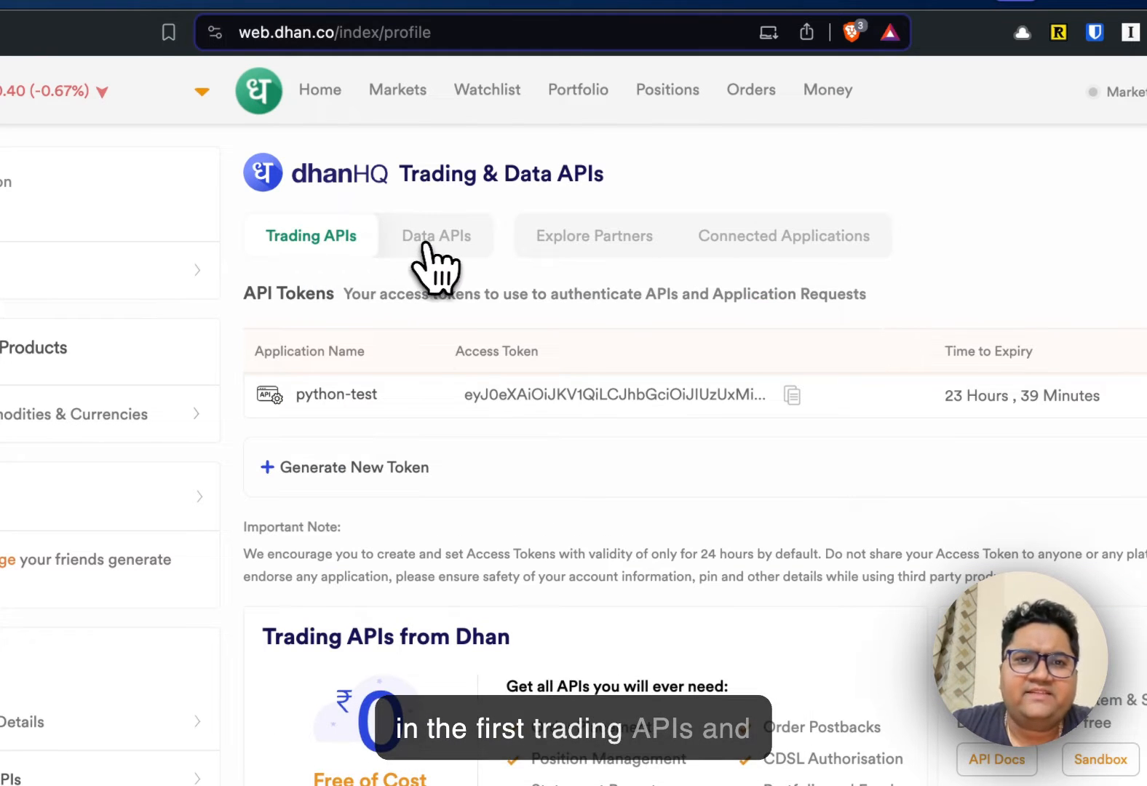
pyautogui.click(435, 235)
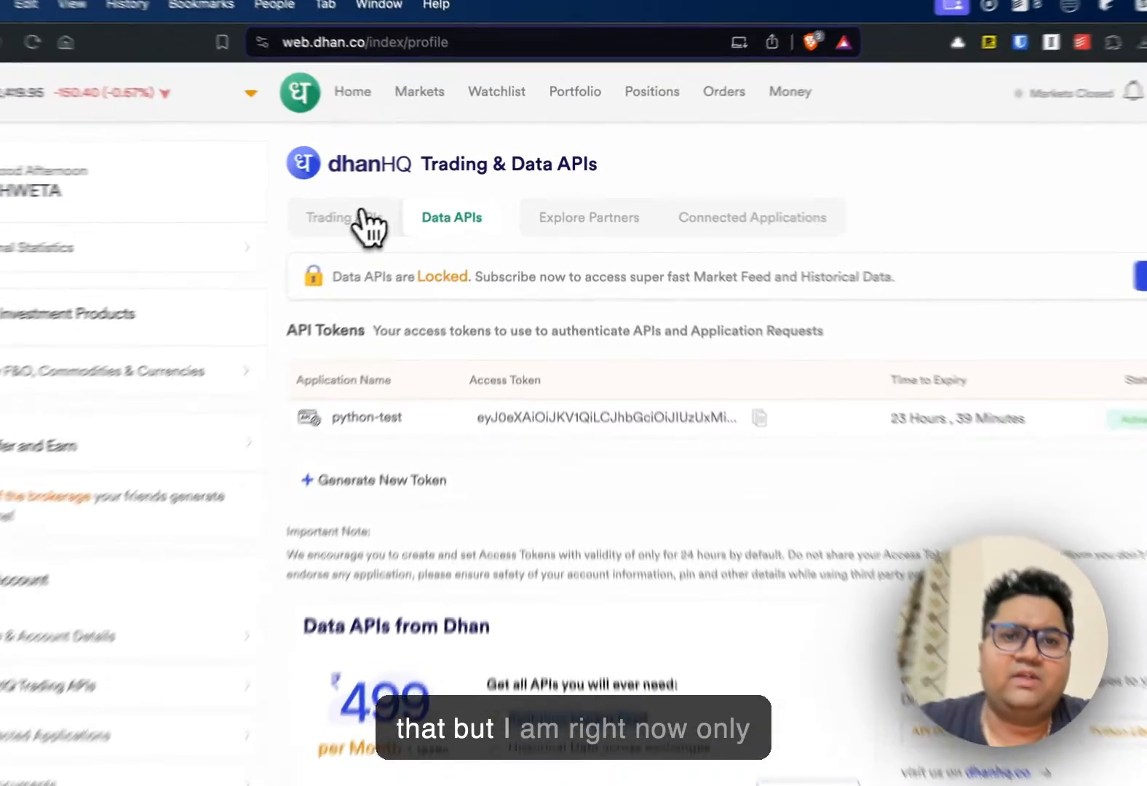
pyautogui.click(344, 216)
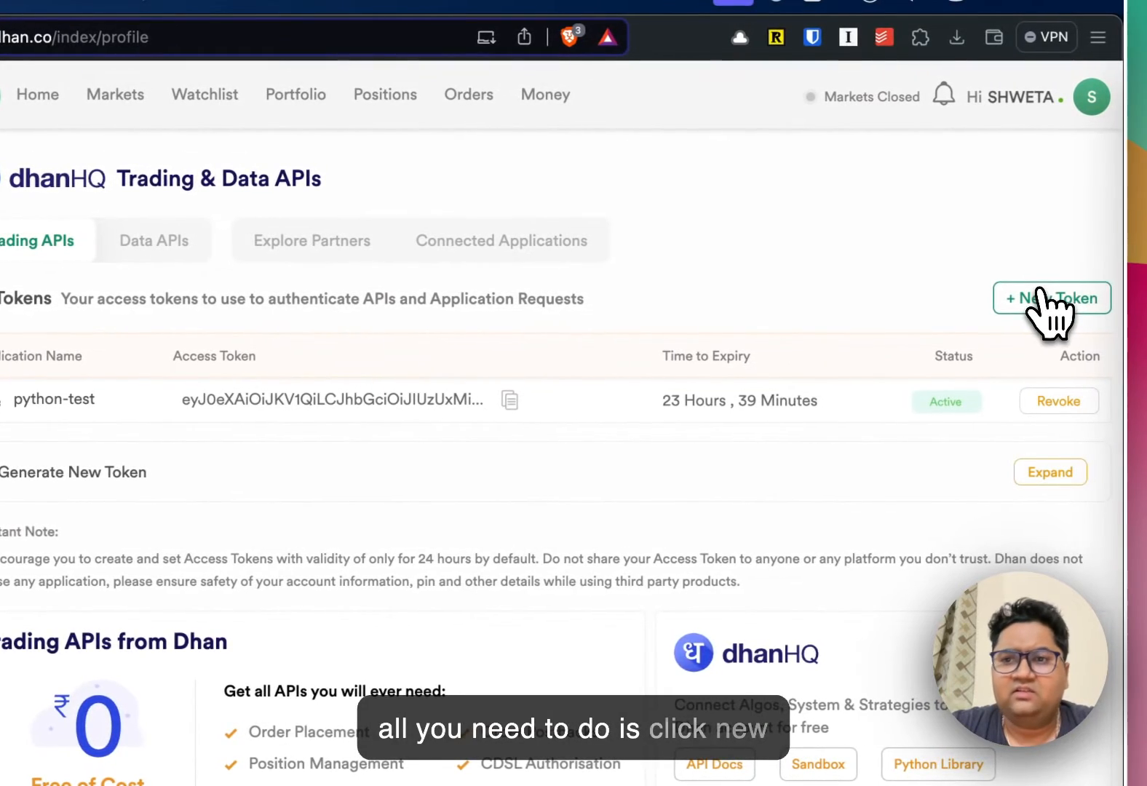
# Expand the Generate New Token form with Application Name and Token validity fields, then move to the GitHub tab
pyautogui.click(1051, 299)
pyautogui.write('f')
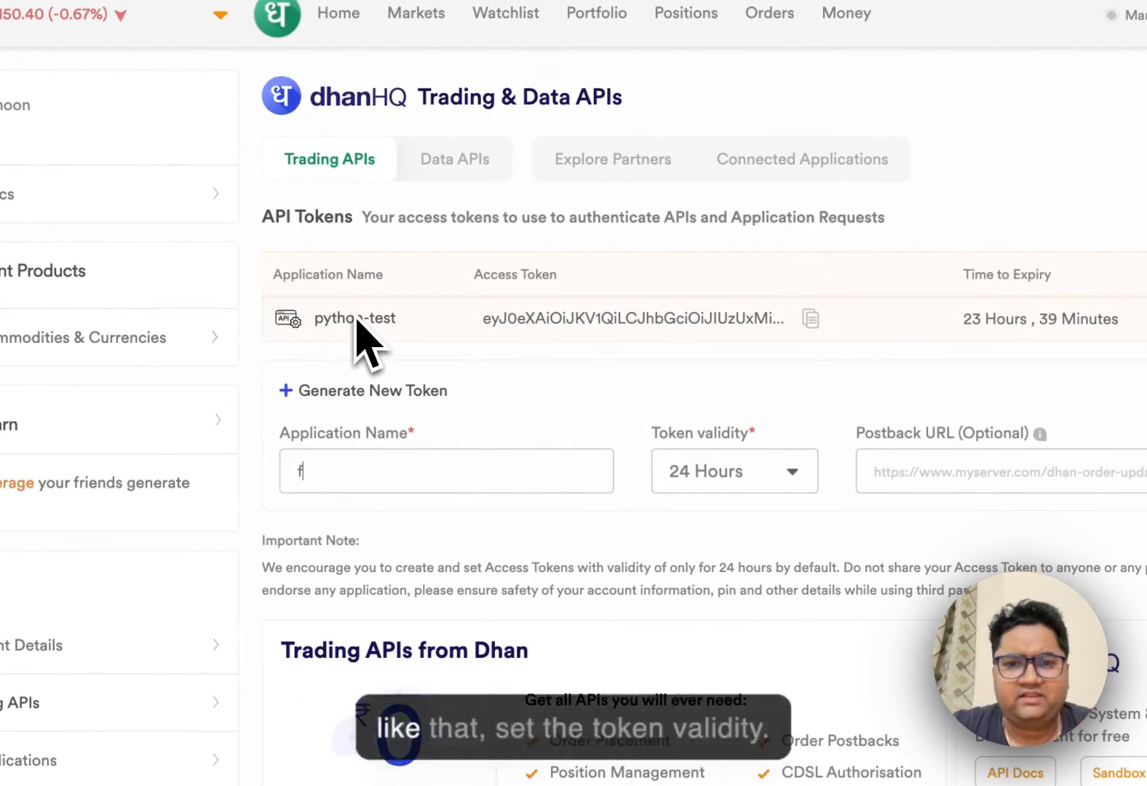
pyautogui.click(733, 470)
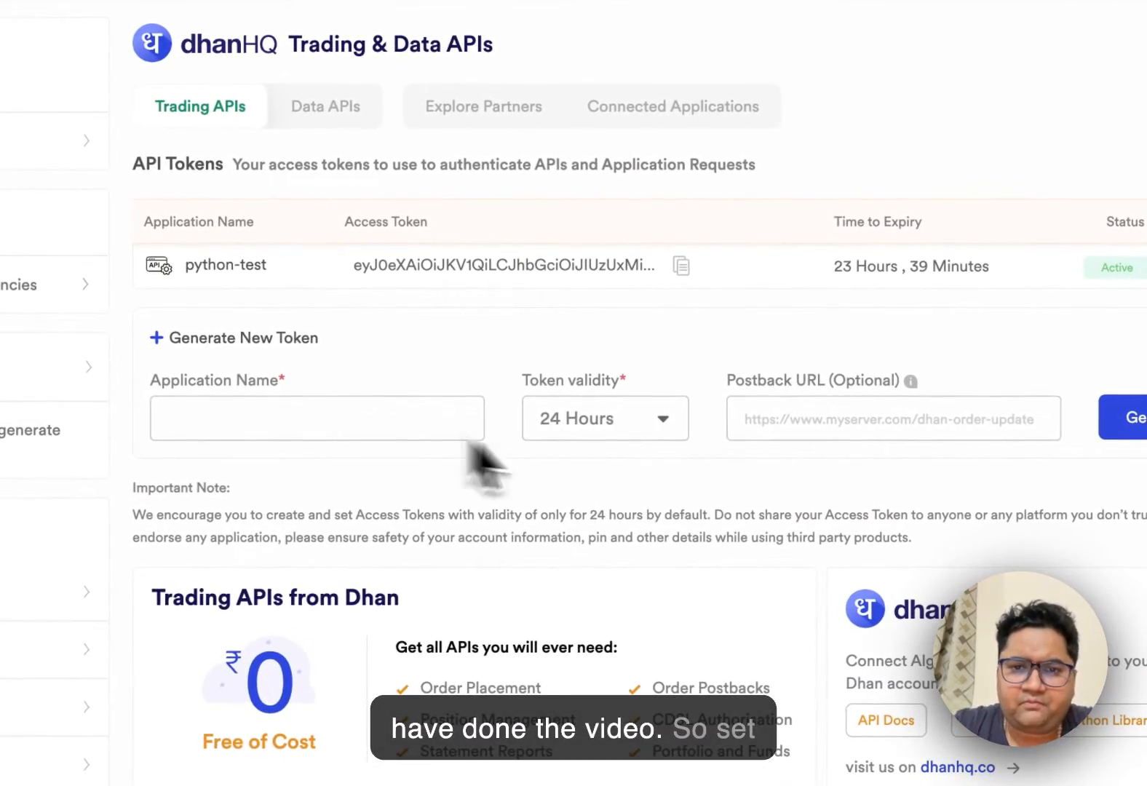
pyautogui.click(604, 418)
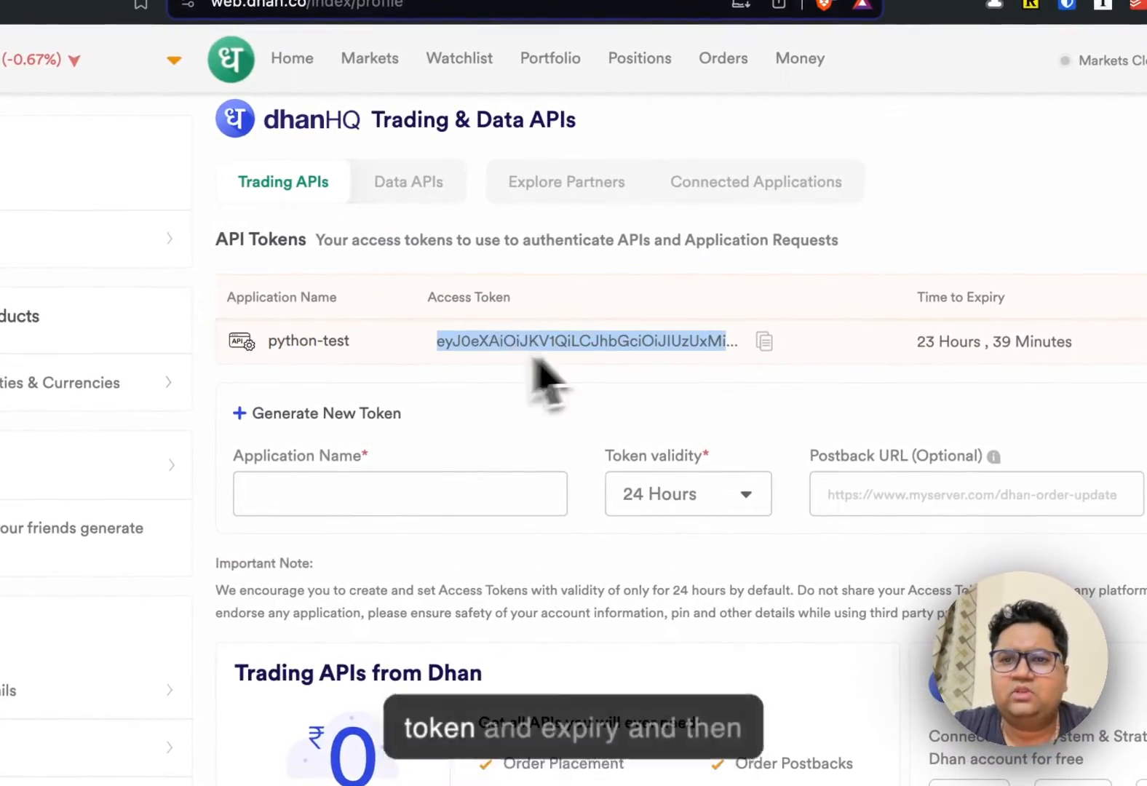
pyautogui.click(135, 298)
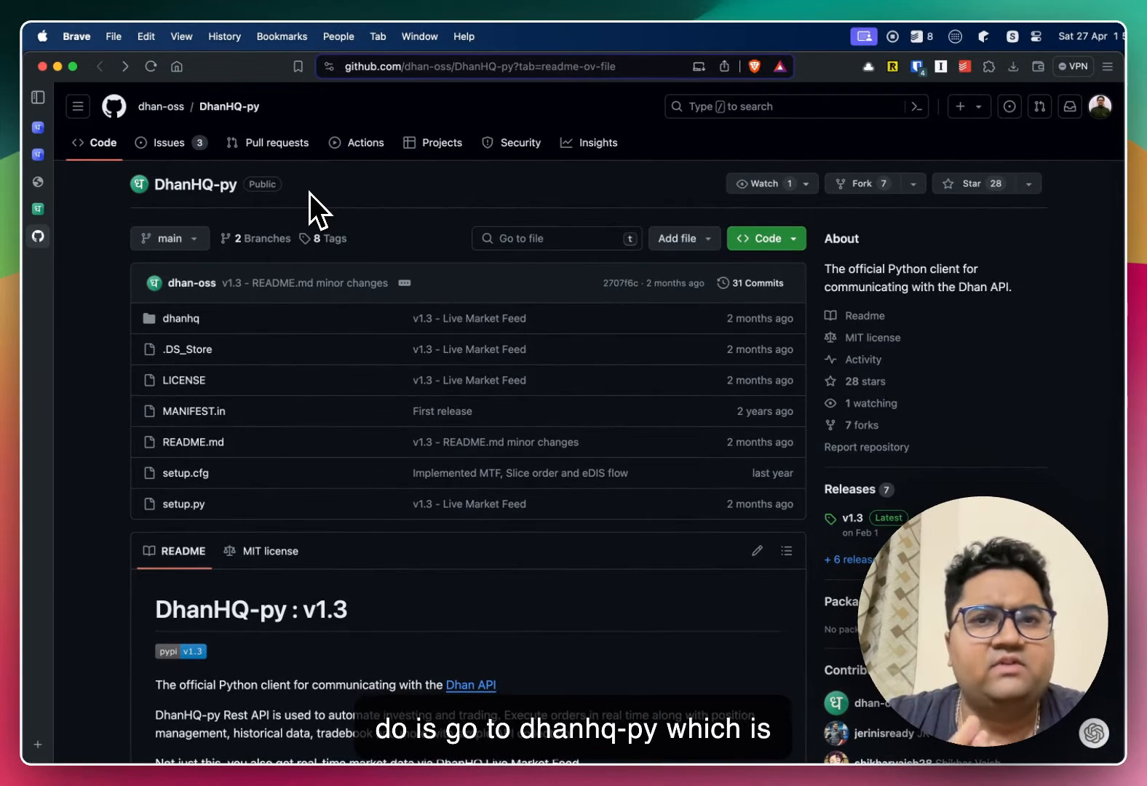
# Scroll the DhanHQ-py README past What's New and Features, highlighting Ticker Data, down to the Quickstart code
pyautogui.scroll(-3)
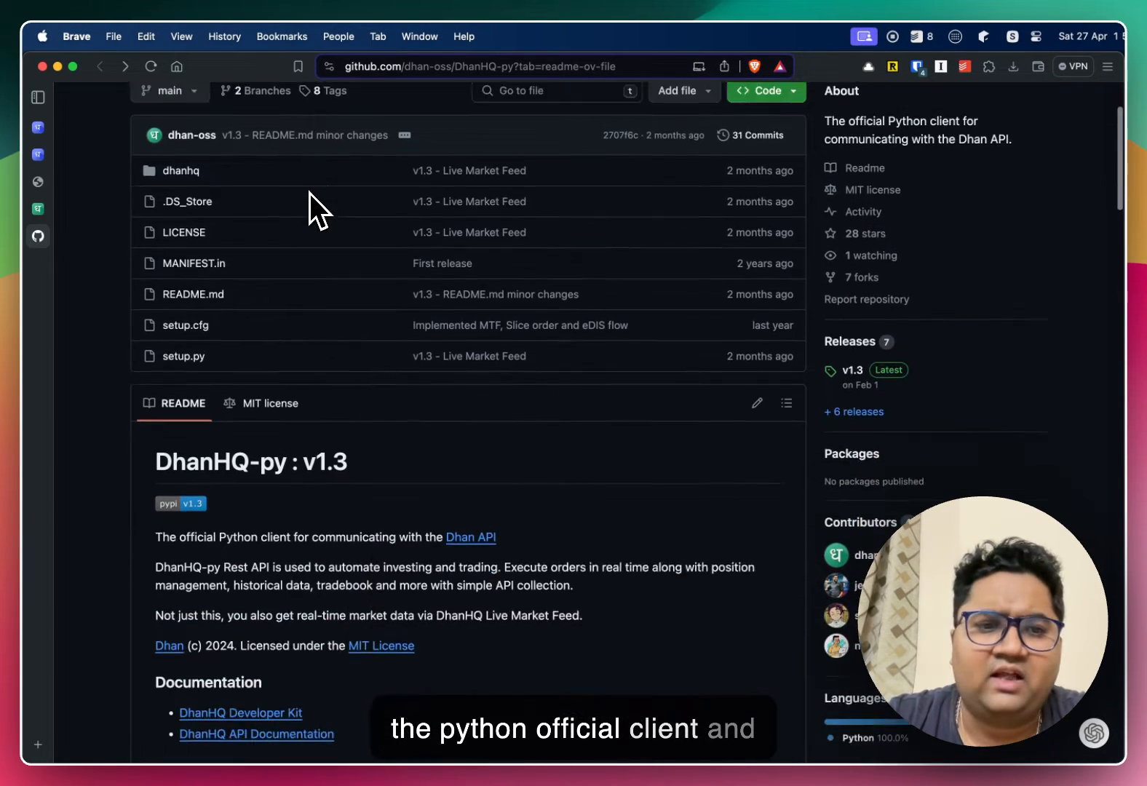
pyautogui.scroll(-3)
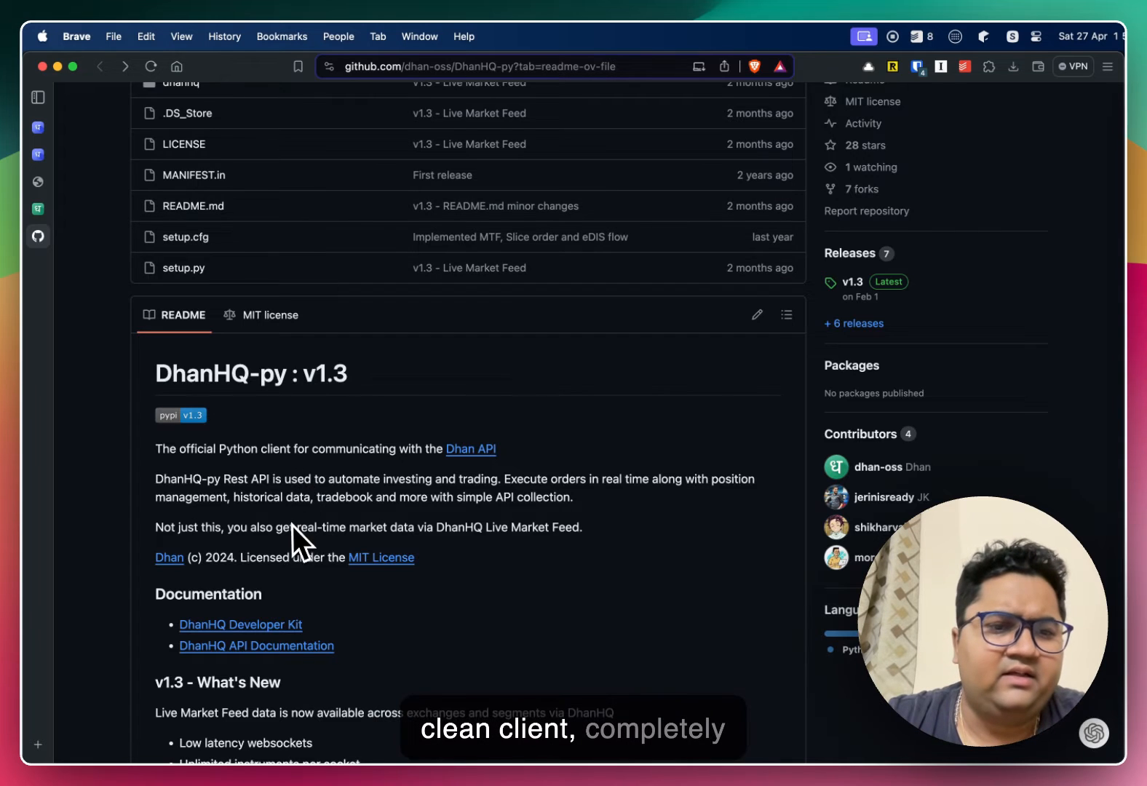
pyautogui.scroll(-3)
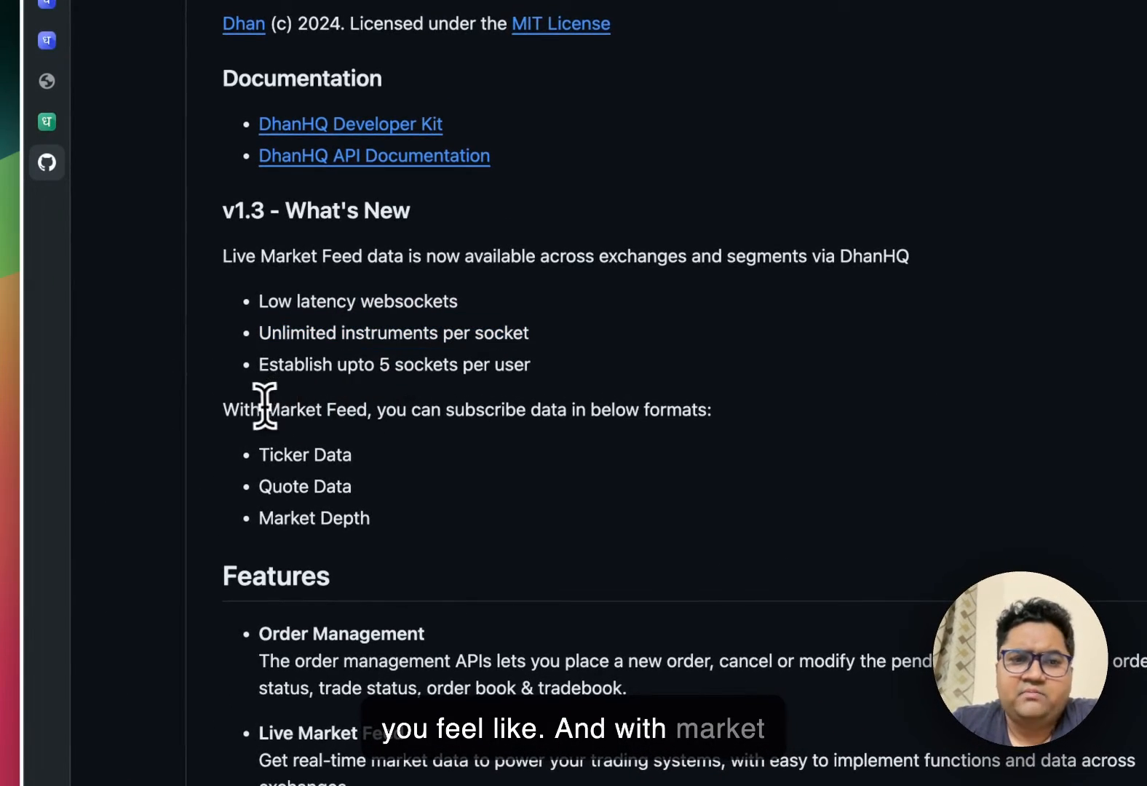
pyautogui.doubleClick(334, 454)
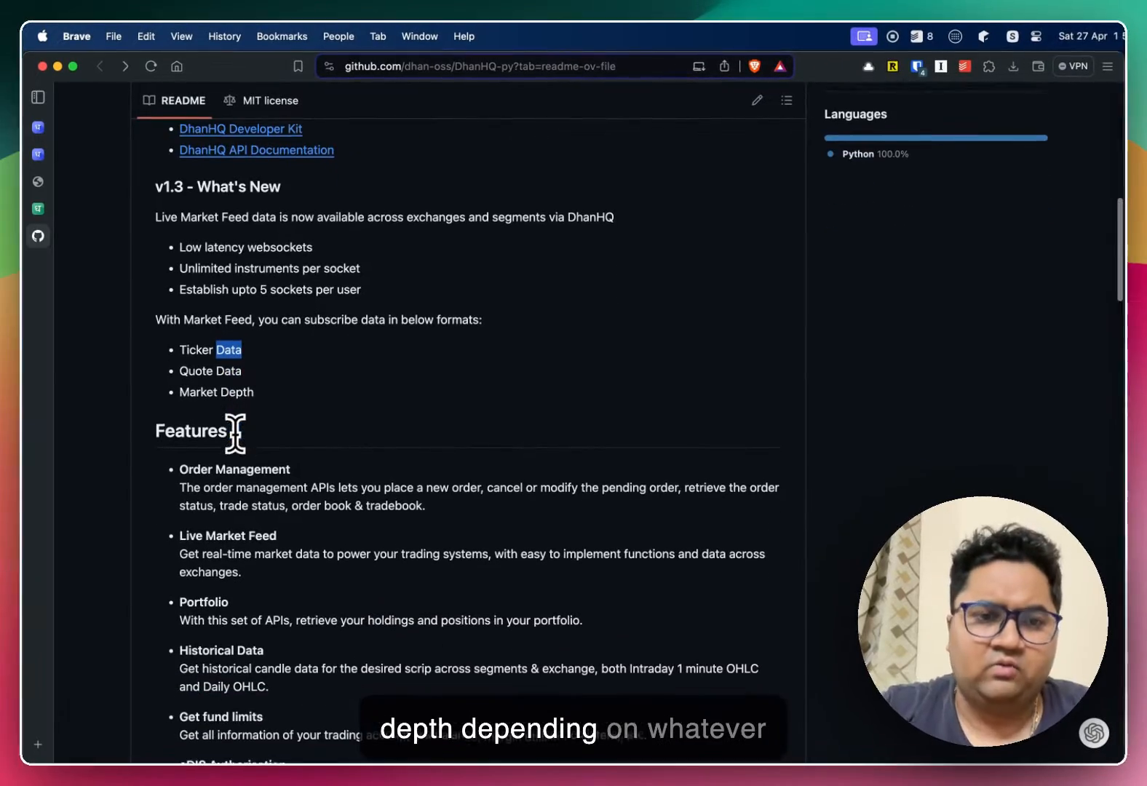
pyautogui.scroll(-3)
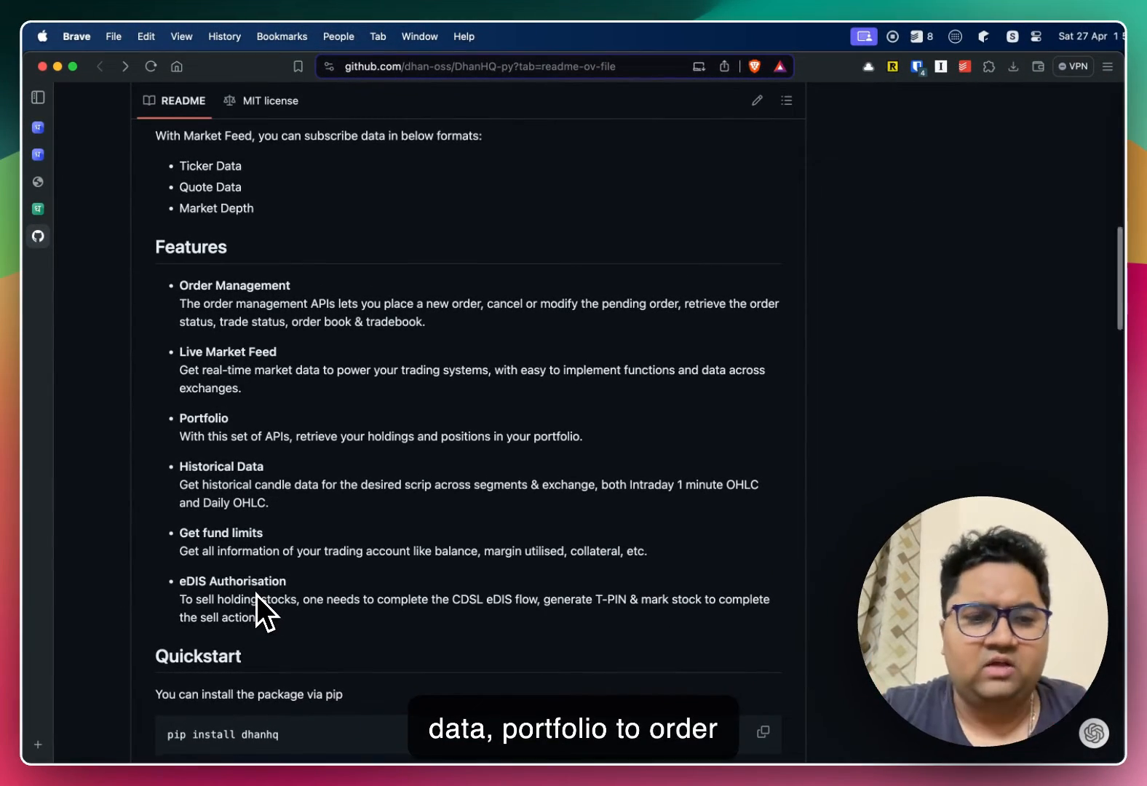
pyautogui.scroll(-3)
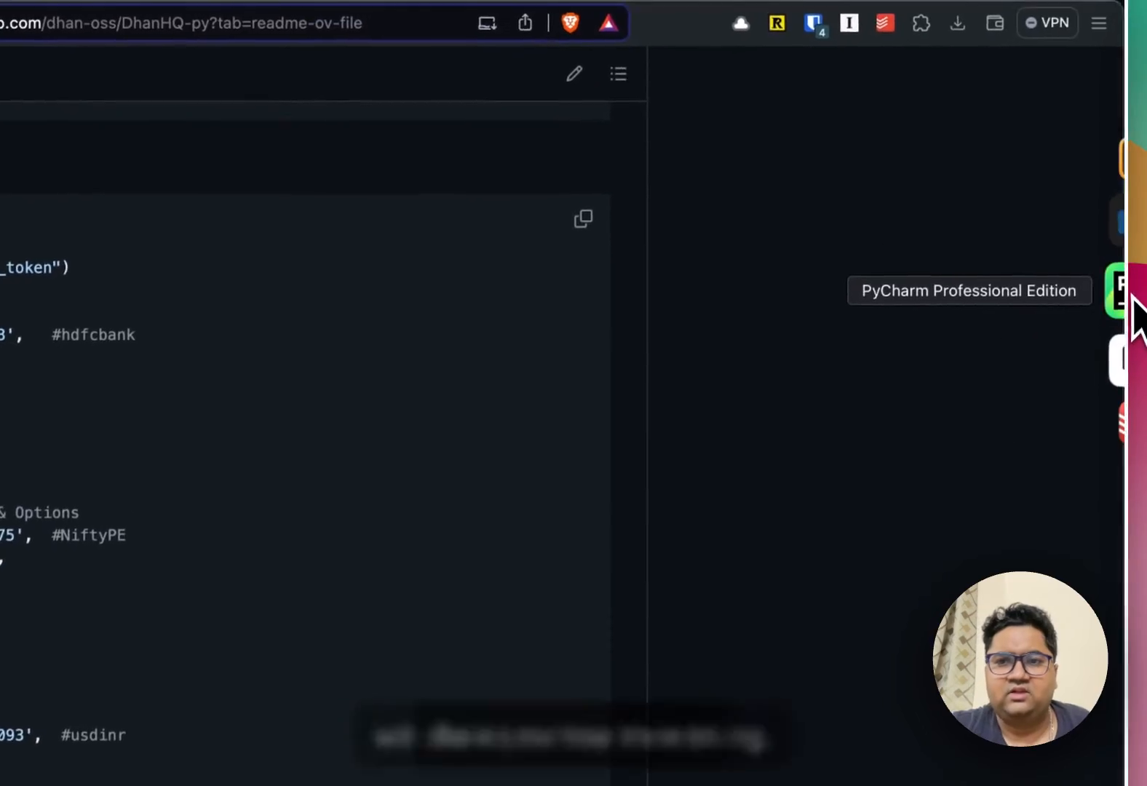
pyautogui.click(1121, 292)
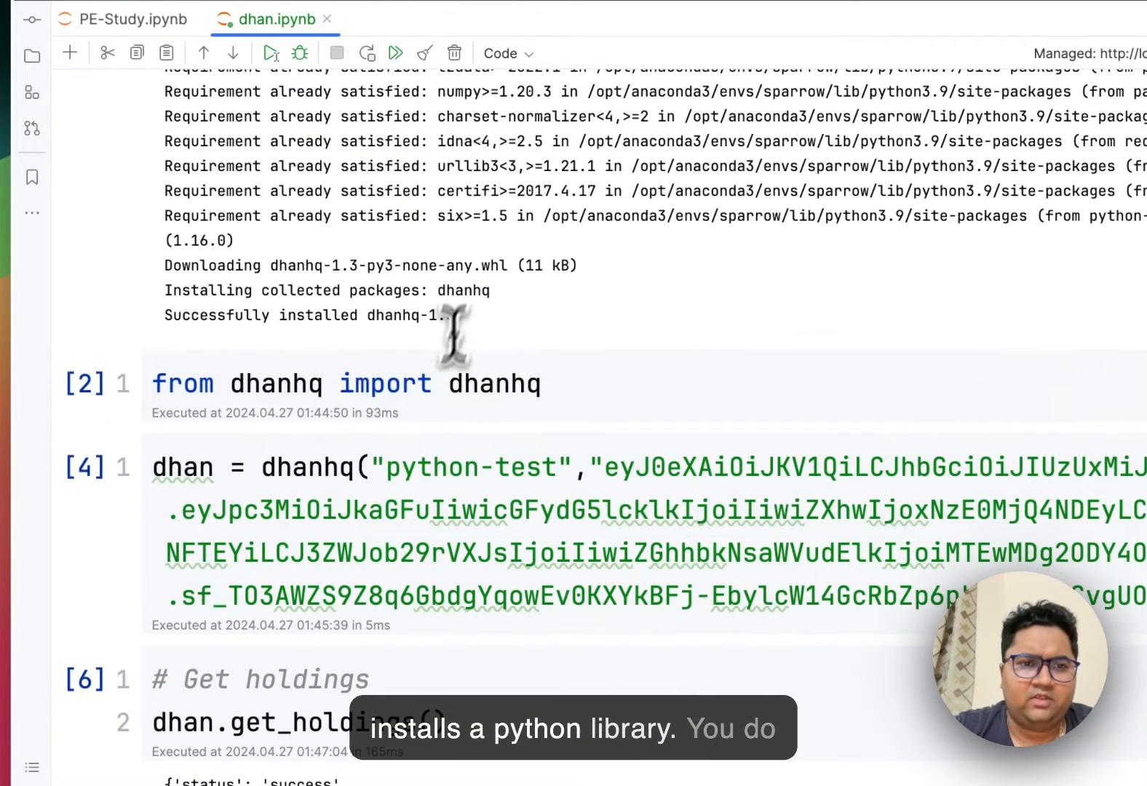
pyautogui.doubleClick(385, 382)
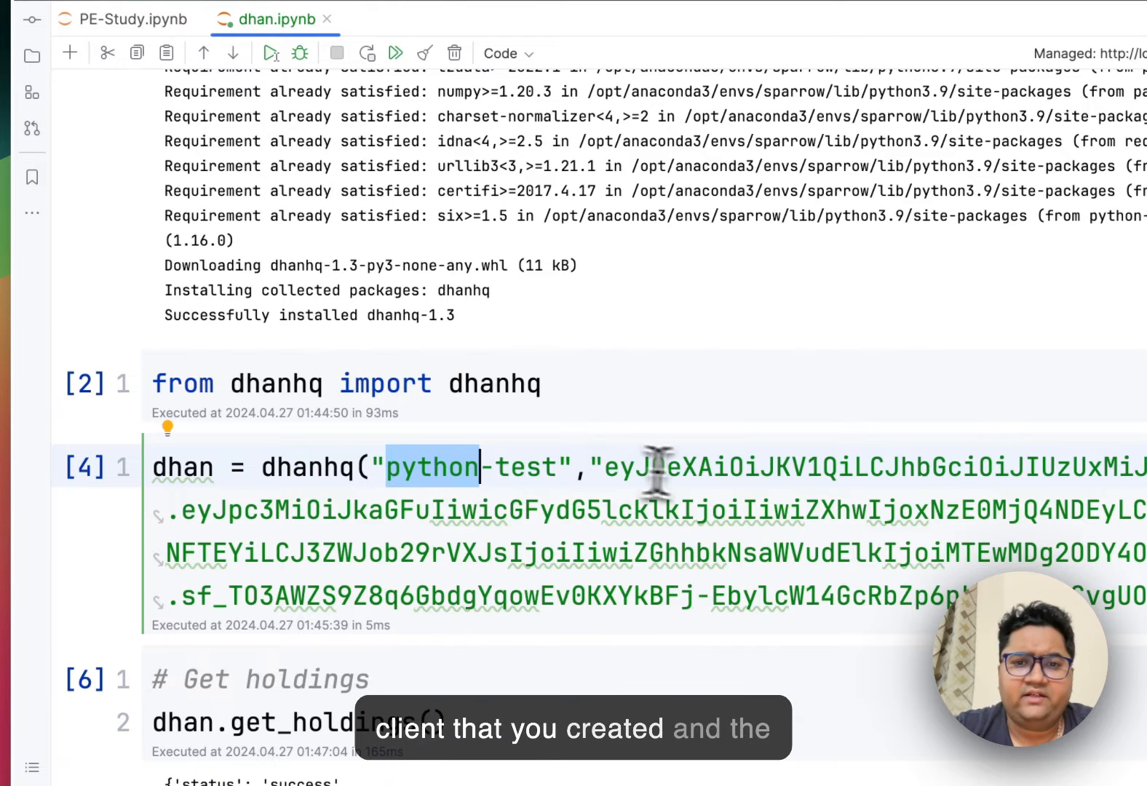
pyautogui.scroll(-3)
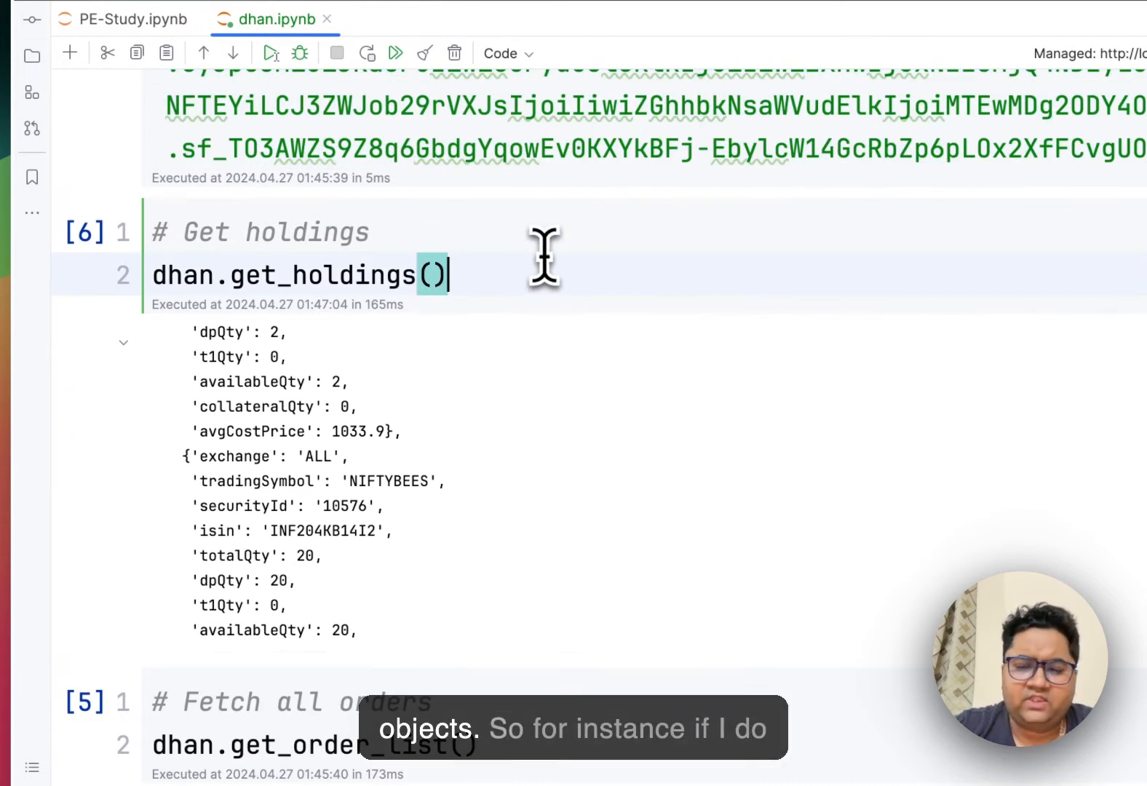
# Rerun the get_holdings() and get_order_list() cells, returning current holdings and an empty order list
pyautogui.click(271, 52)
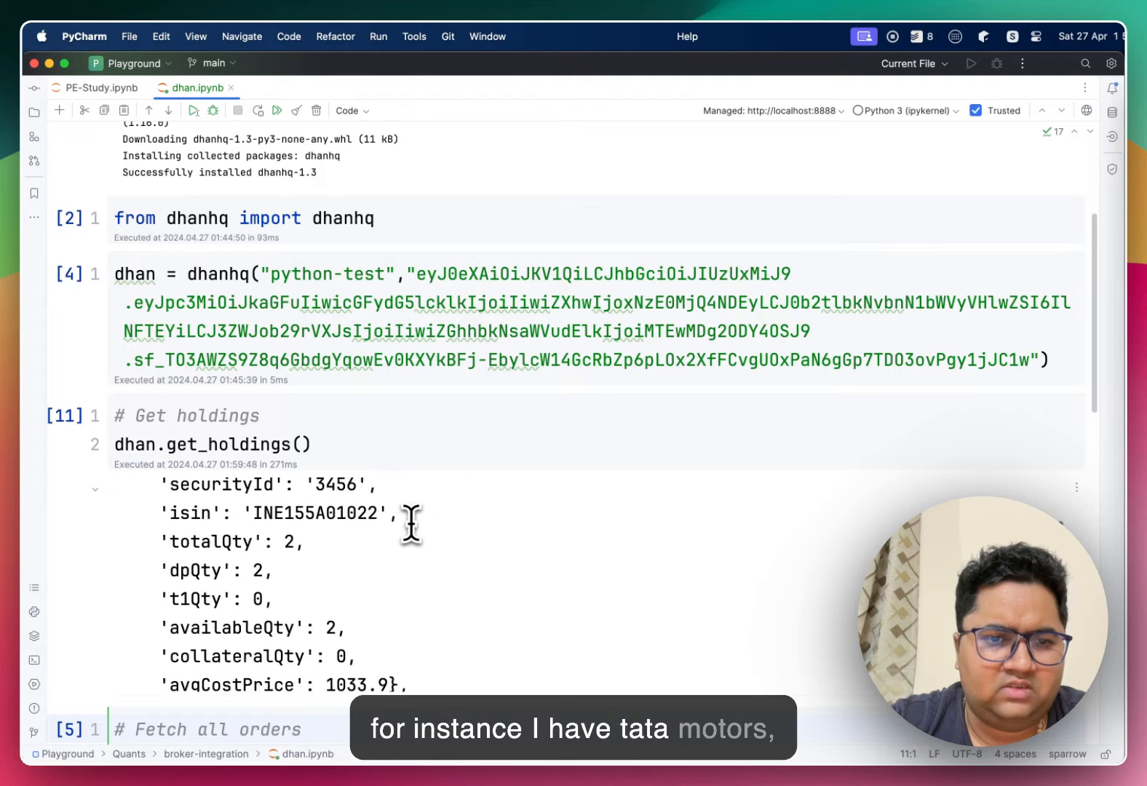
pyautogui.scroll(-3)
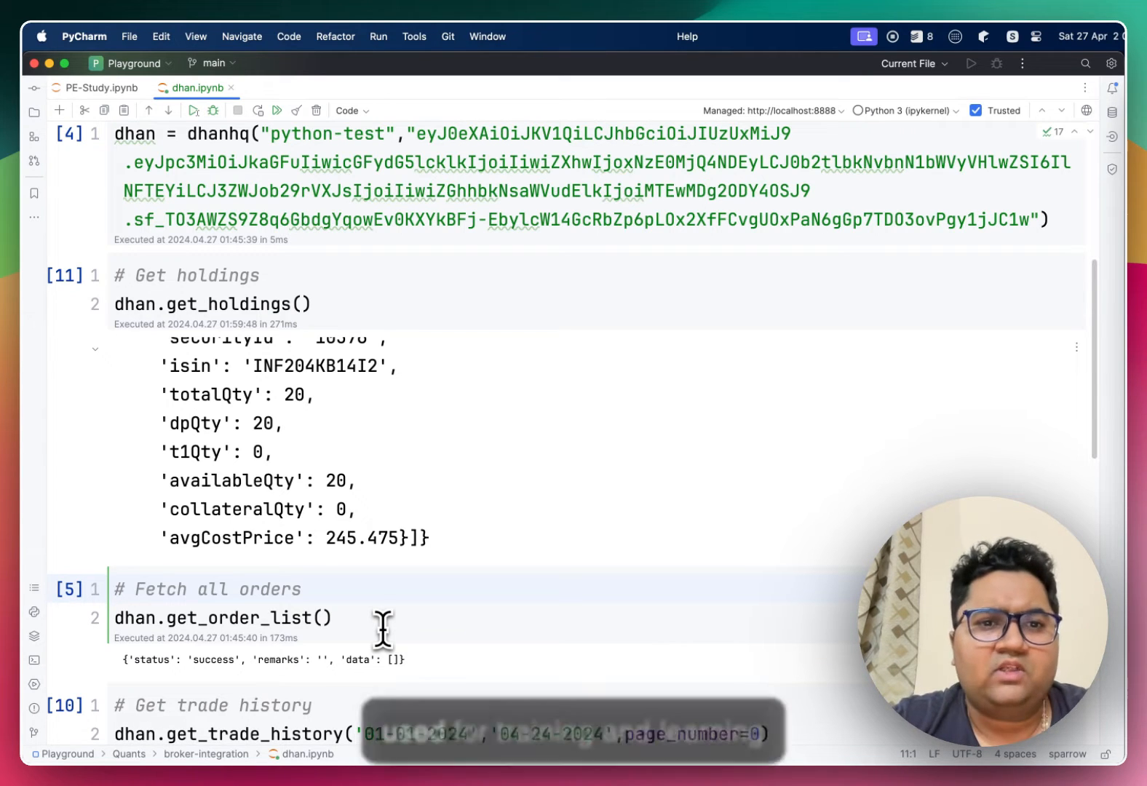
pyautogui.scroll(-3)
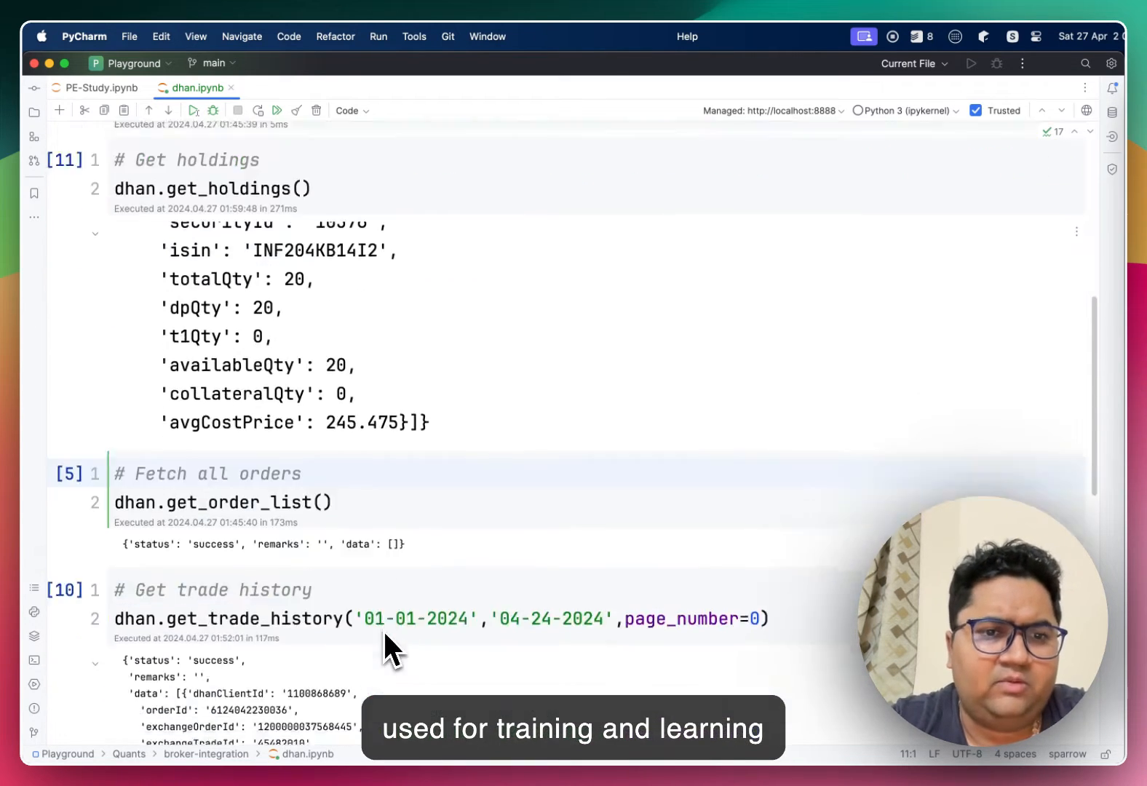
pyautogui.scroll(-3)
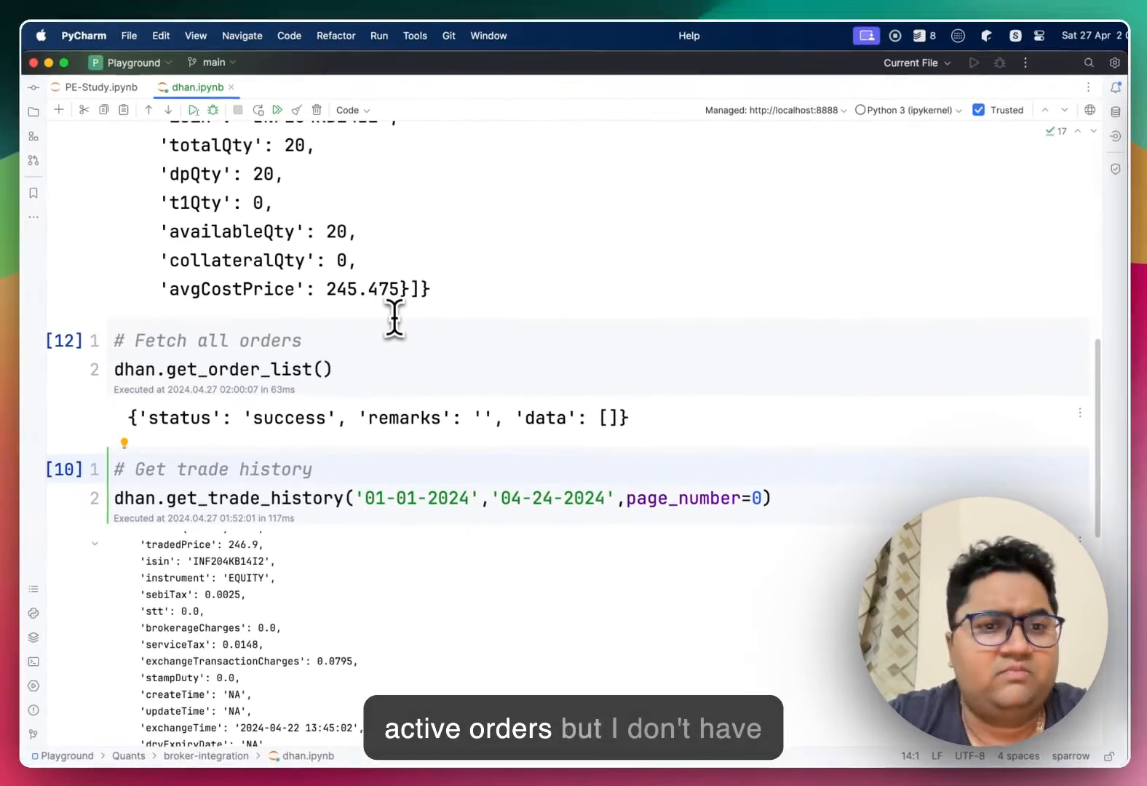
pyautogui.scroll(-3)
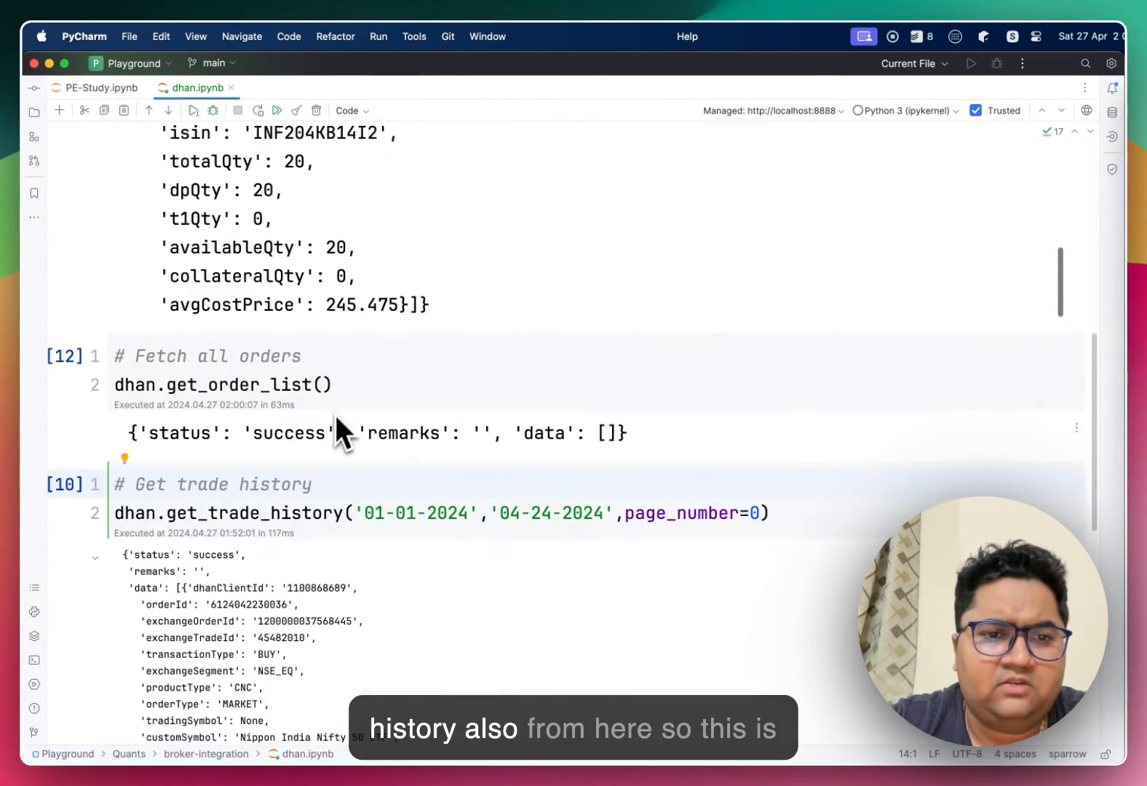
# Scroll through the get_trade_history output down to the empty cell
pyautogui.scroll(-3)
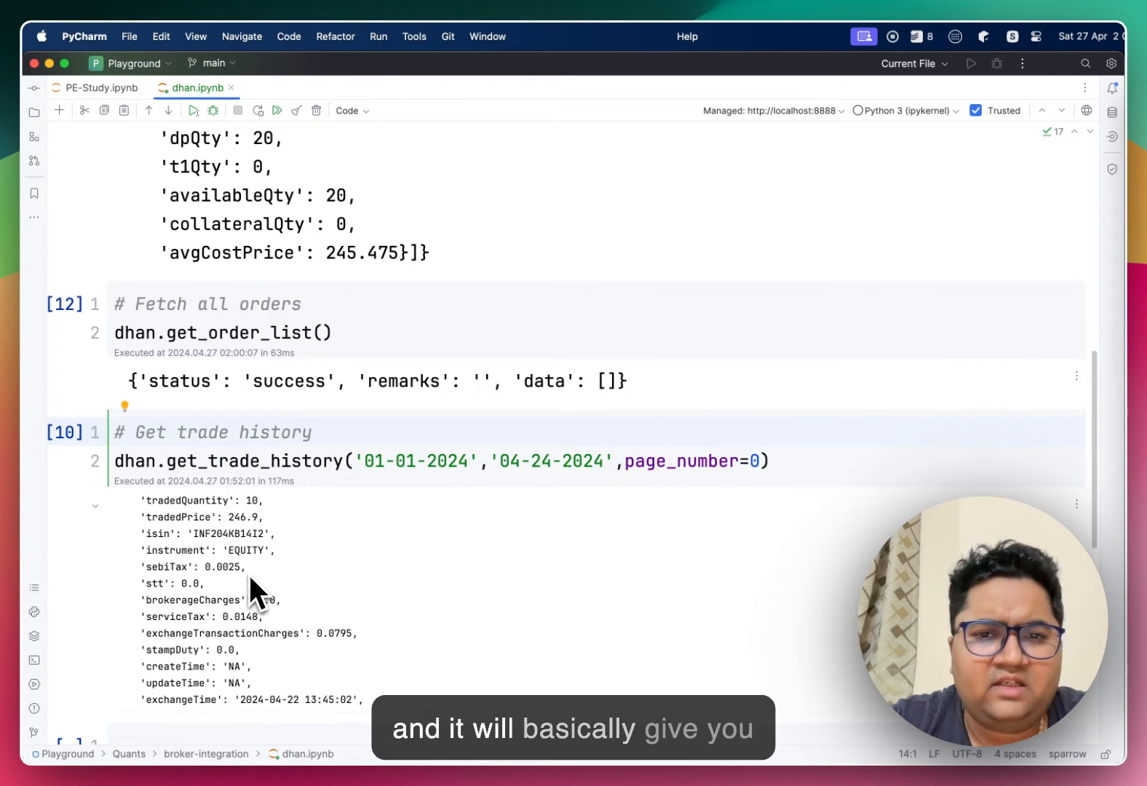
pyautogui.scroll(-3)
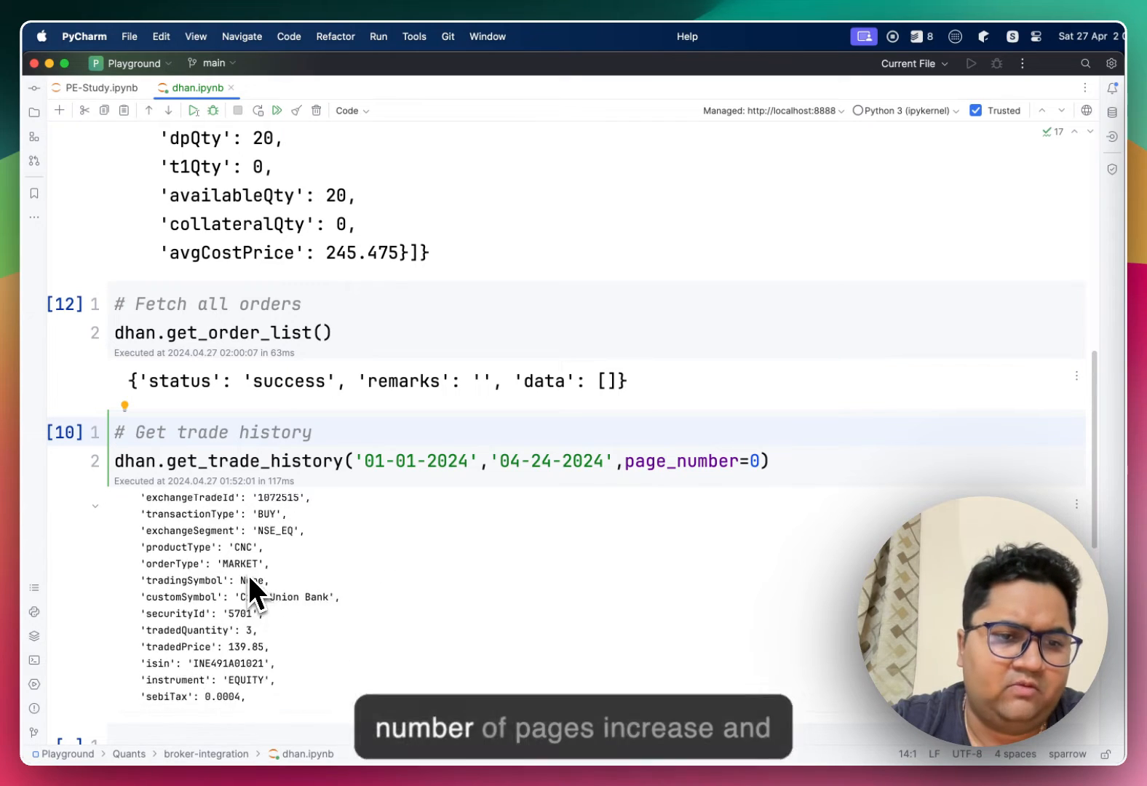
pyautogui.scroll(-3)
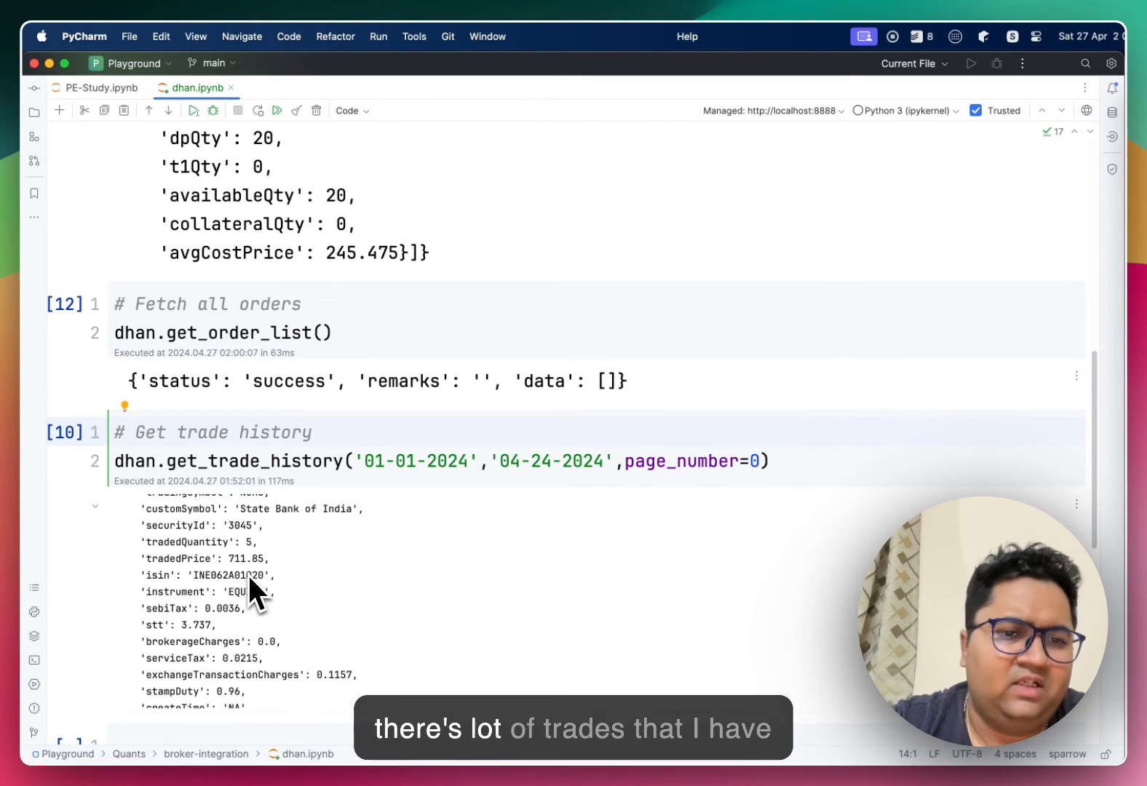
pyautogui.scroll(-3)
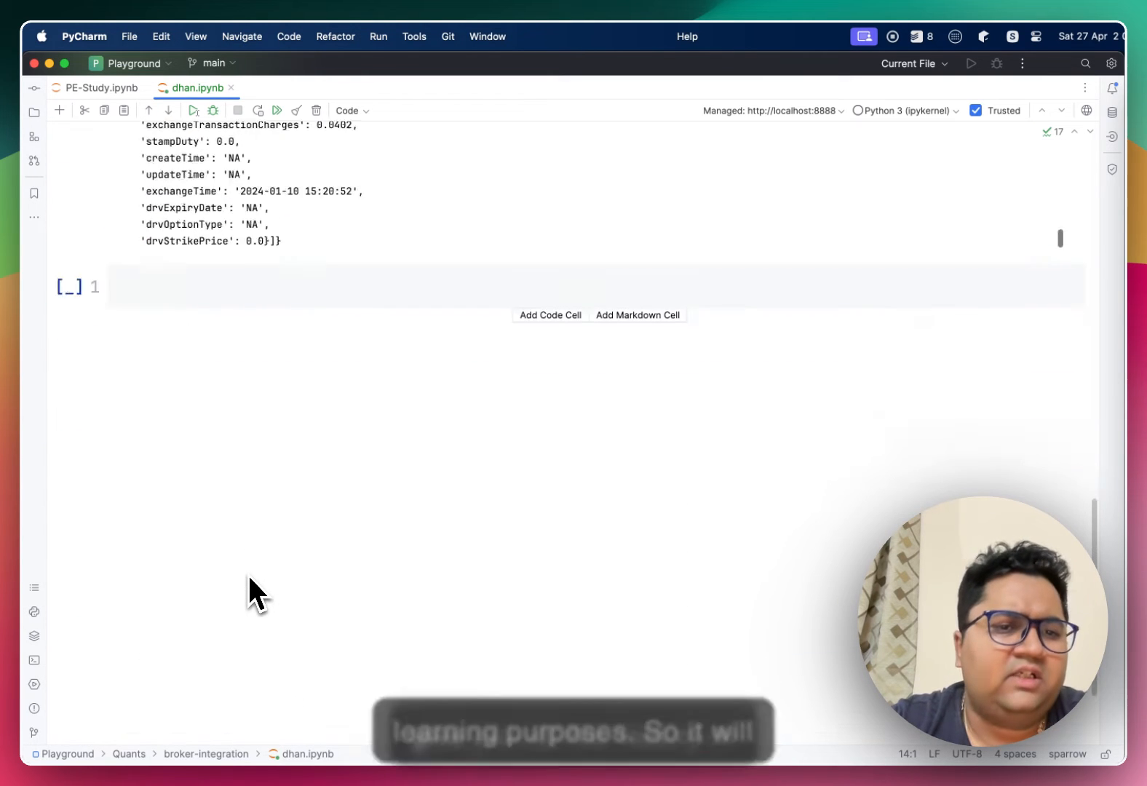
pyautogui.scroll(-3)
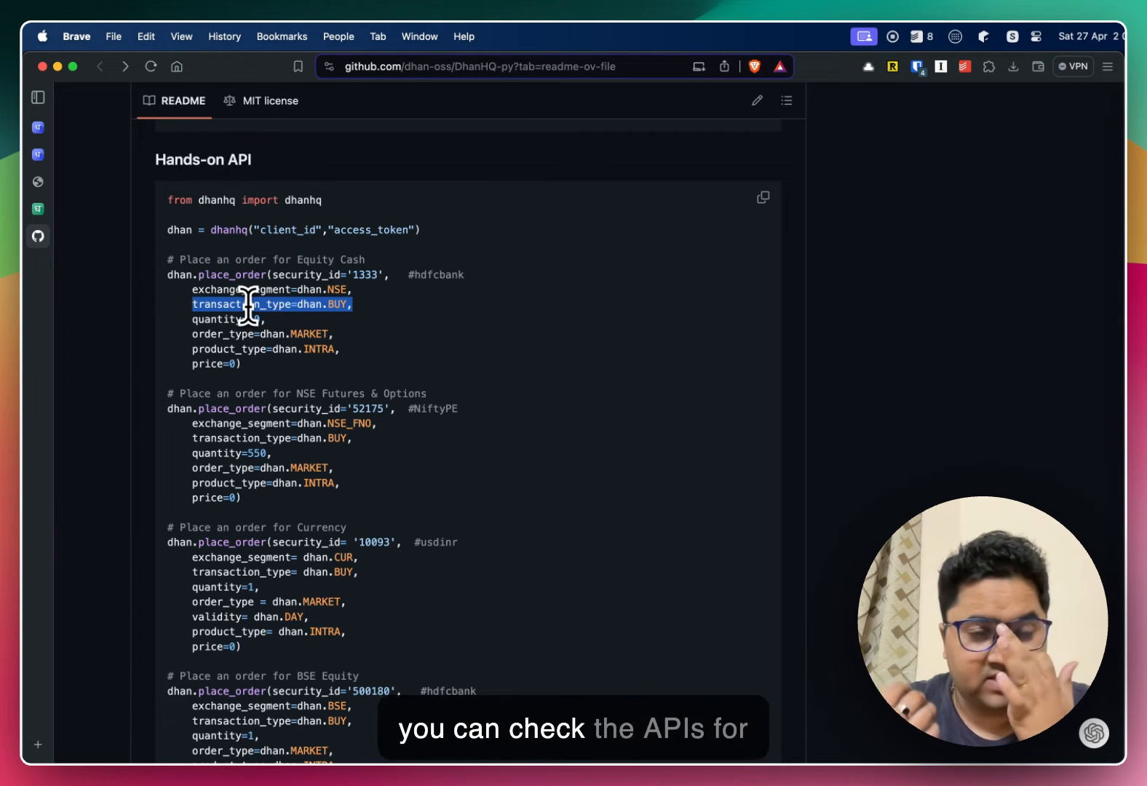
# Scroll the README's Hands-on API block covering place order, orders, positions, holdings and trade history calls
pyautogui.scroll(-3)
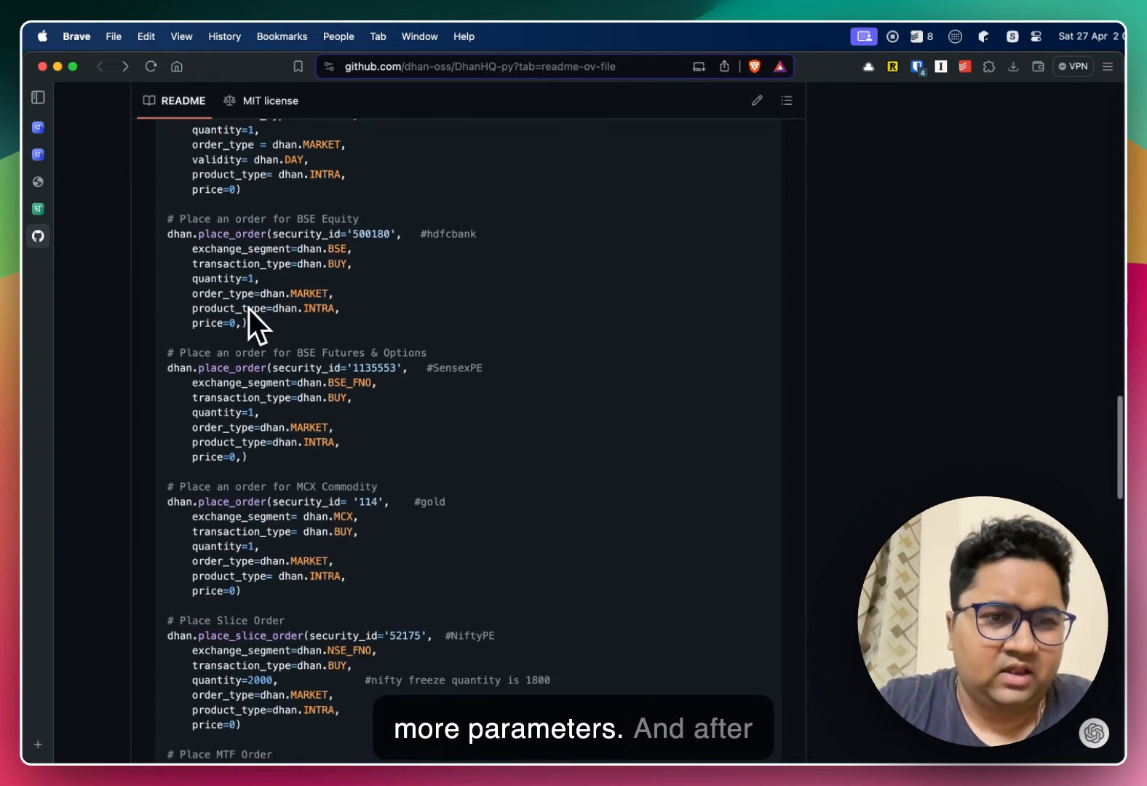
pyautogui.scroll(-3)
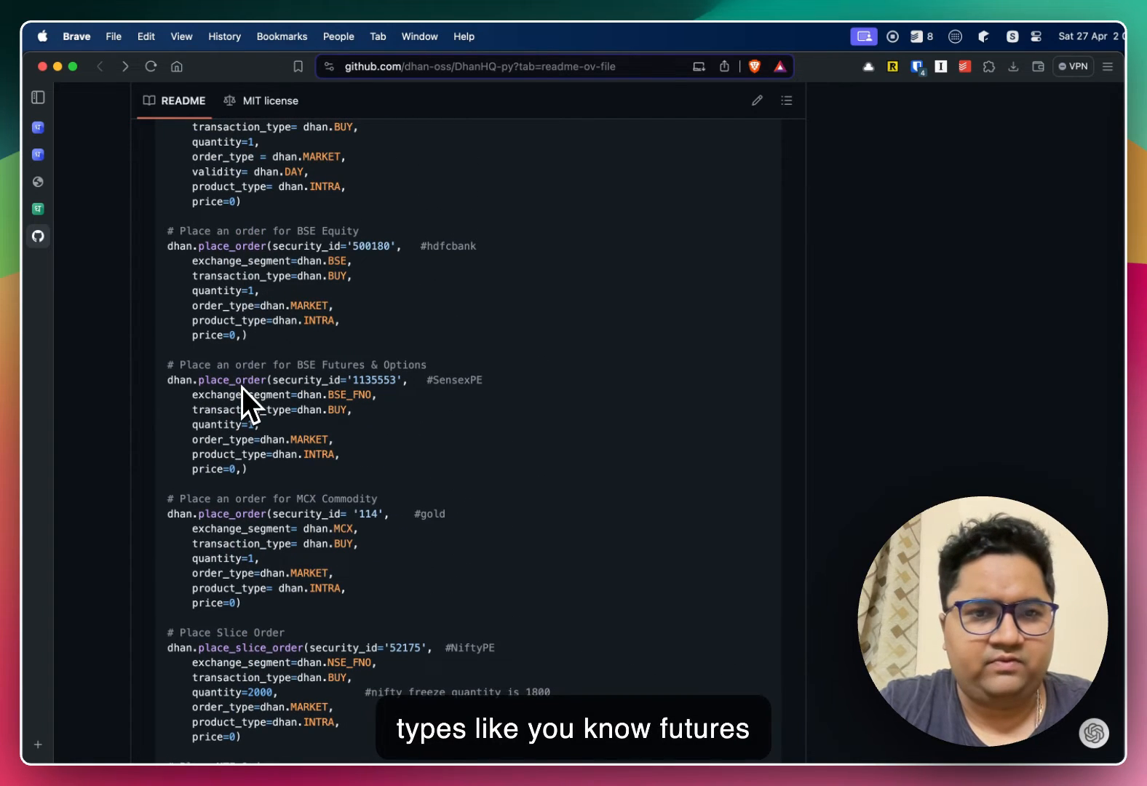
pyautogui.scroll(-3)
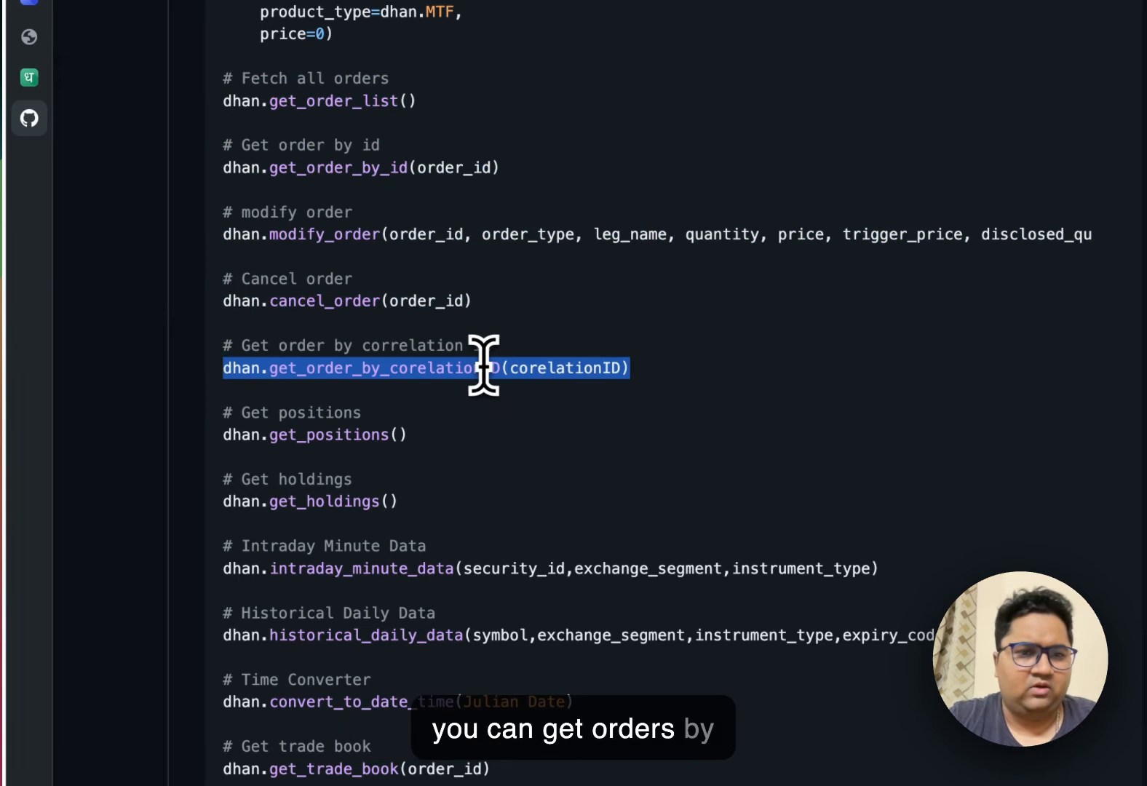
pyautogui.scroll(-3)
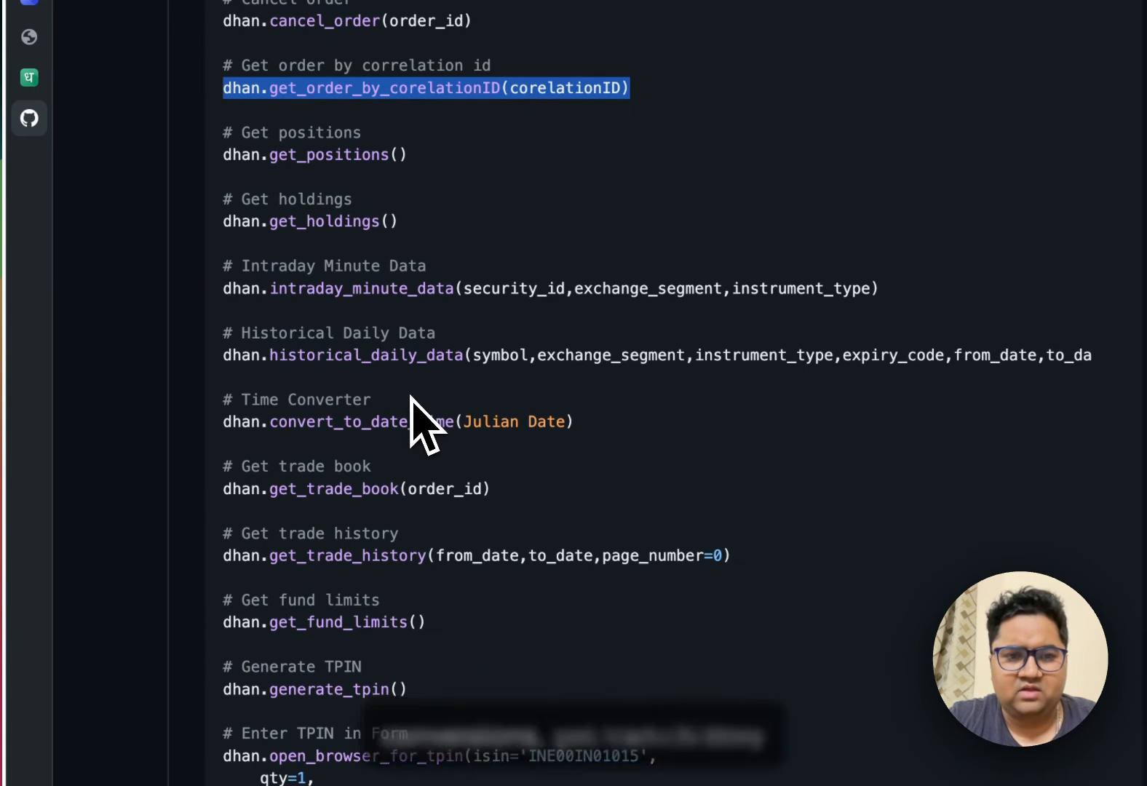
pyautogui.scroll(-3)
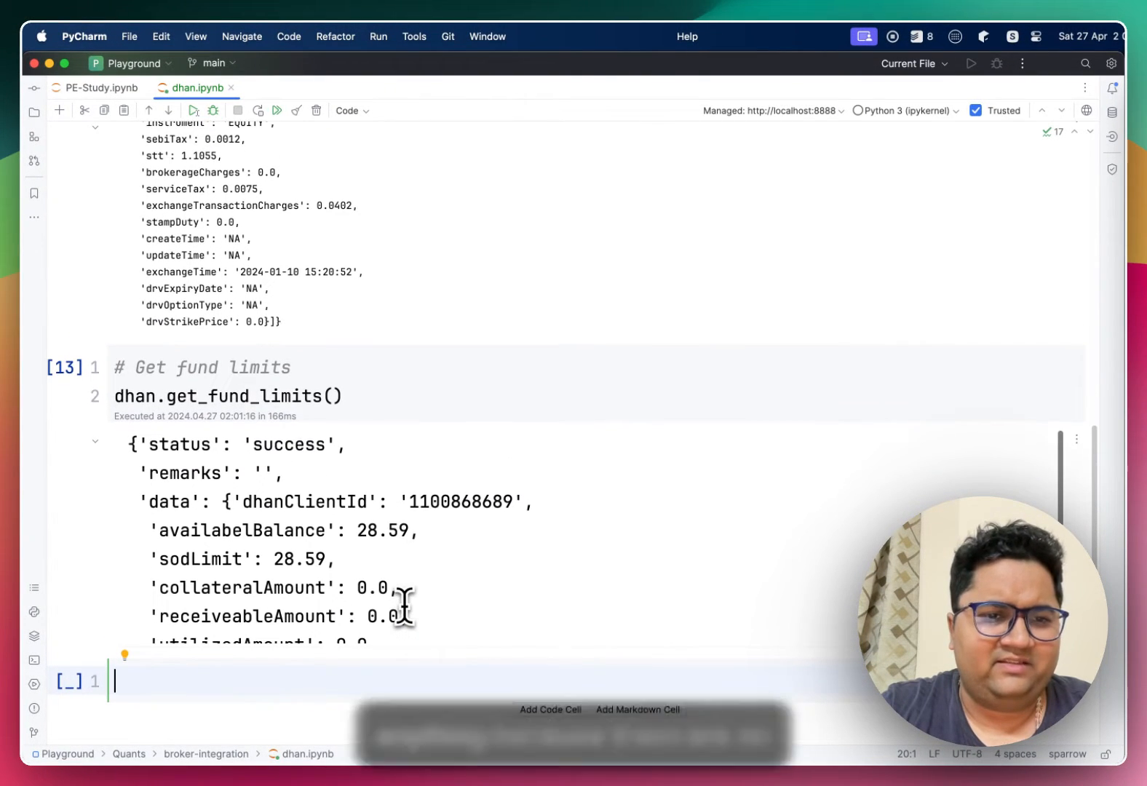
# View the get_fund_limits() cell output showing an available balance of 28.59
pyautogui.scroll(-3)
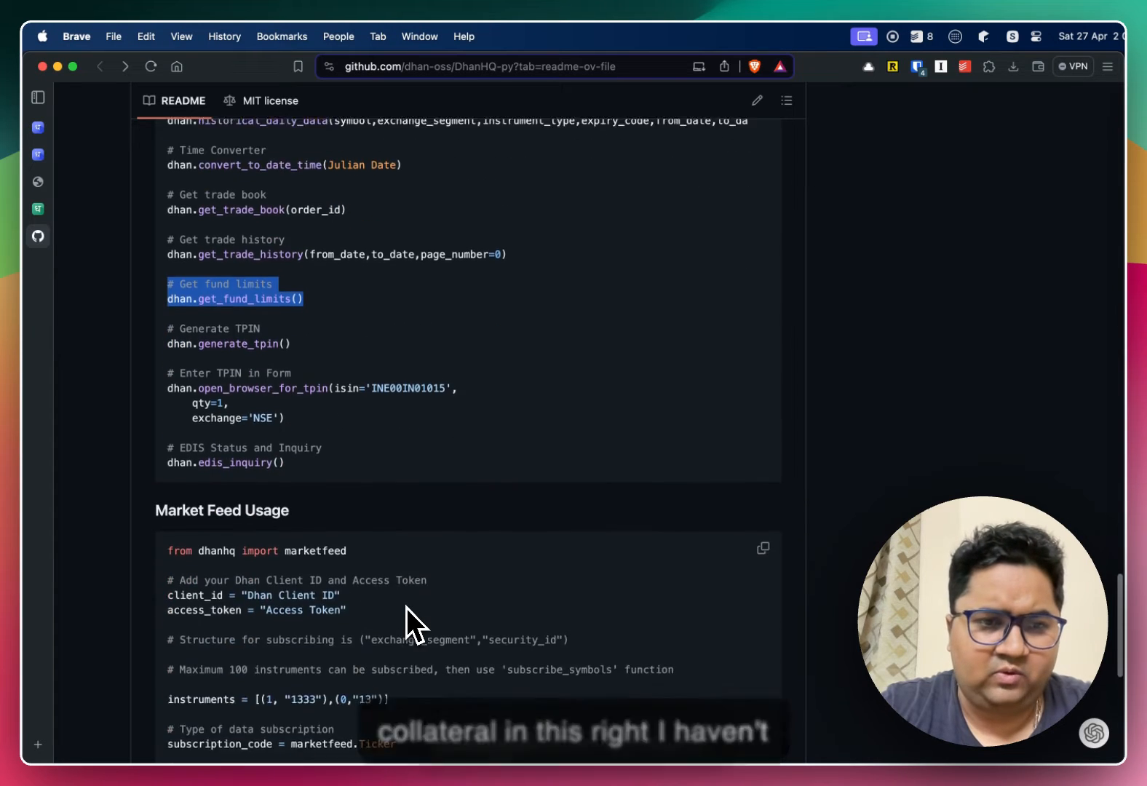
# Scroll to the Market Feed Usage websocket example, selecting subscribe_symbols, down to the Changelog heading
pyautogui.scroll(-3)
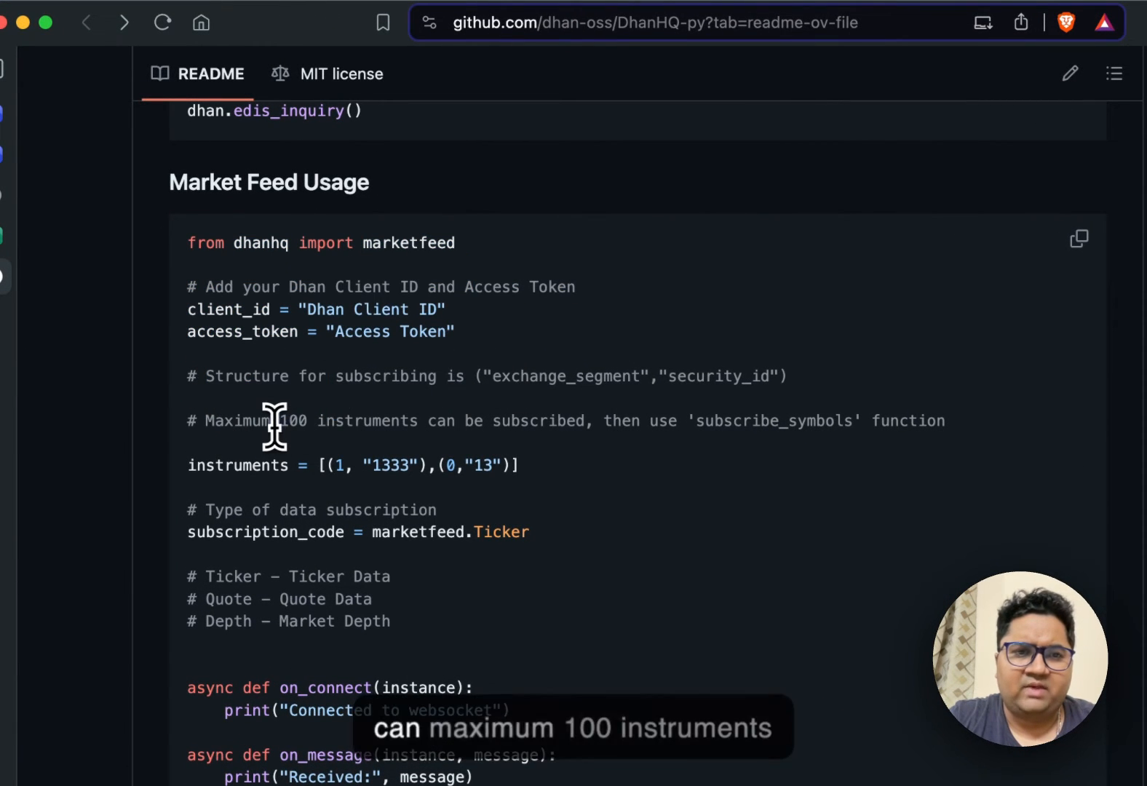
pyautogui.tripleClick(439, 421)
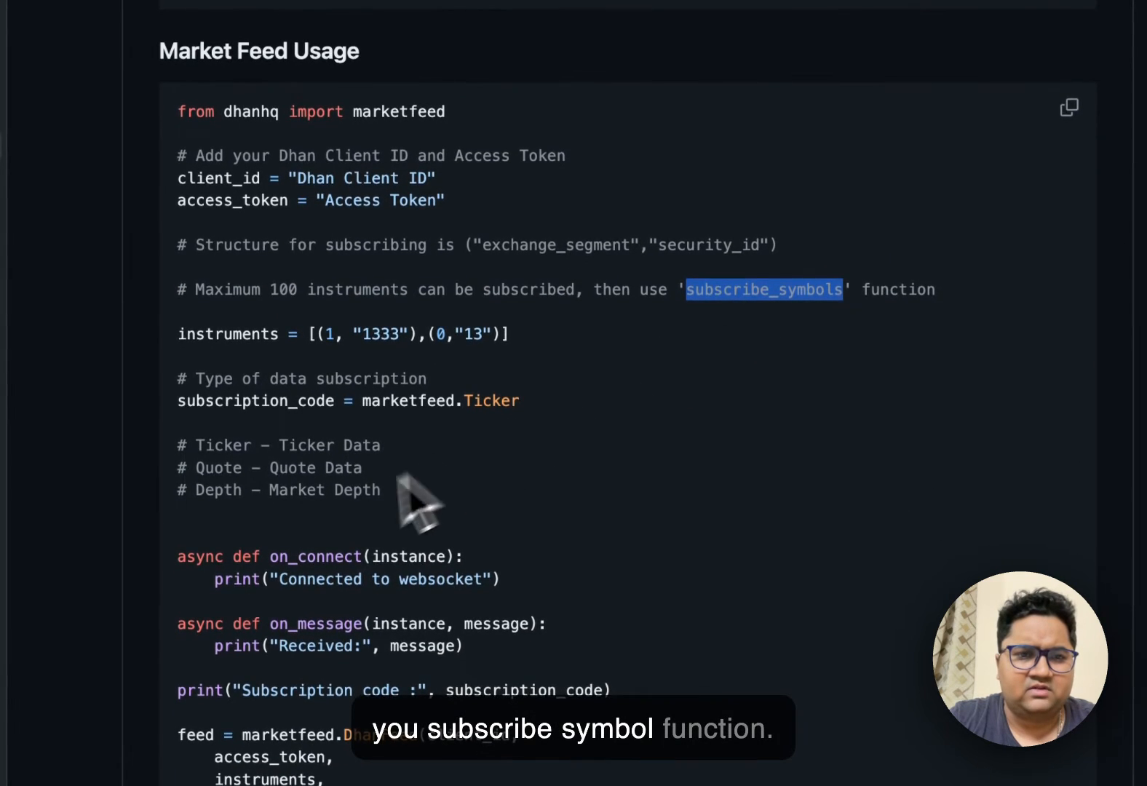
pyautogui.scroll(-3)
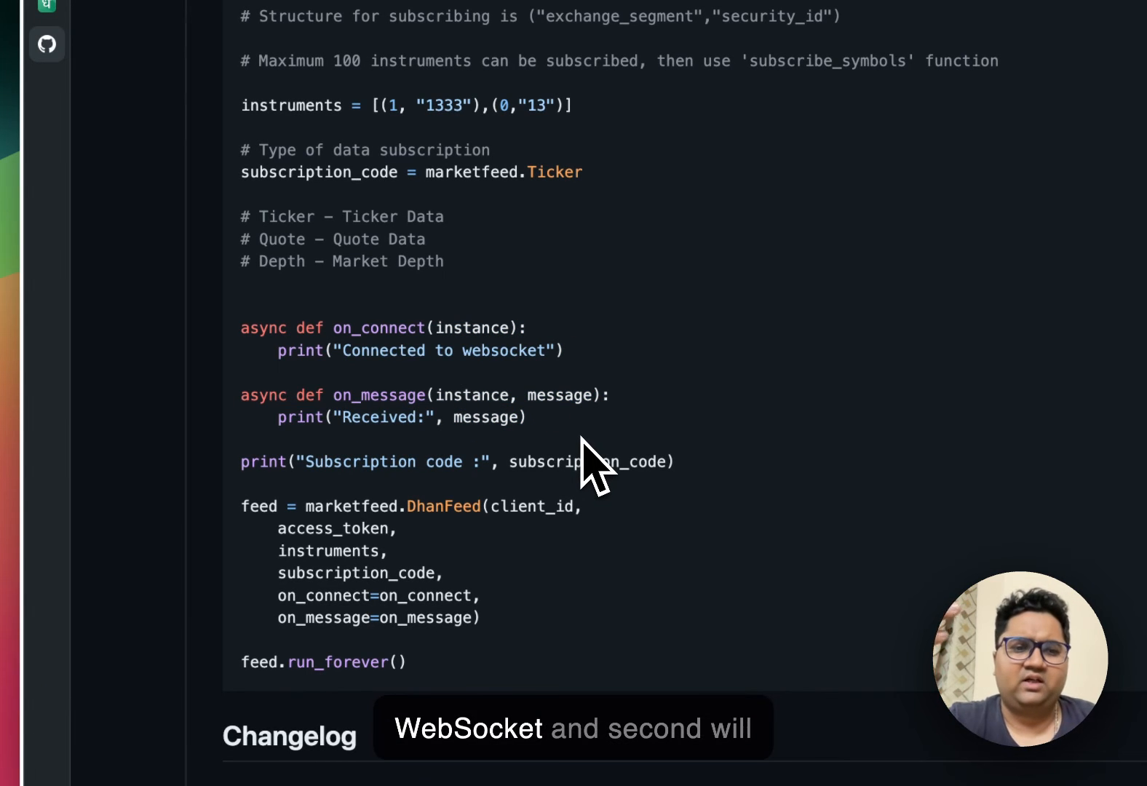
pyautogui.scroll(-3)
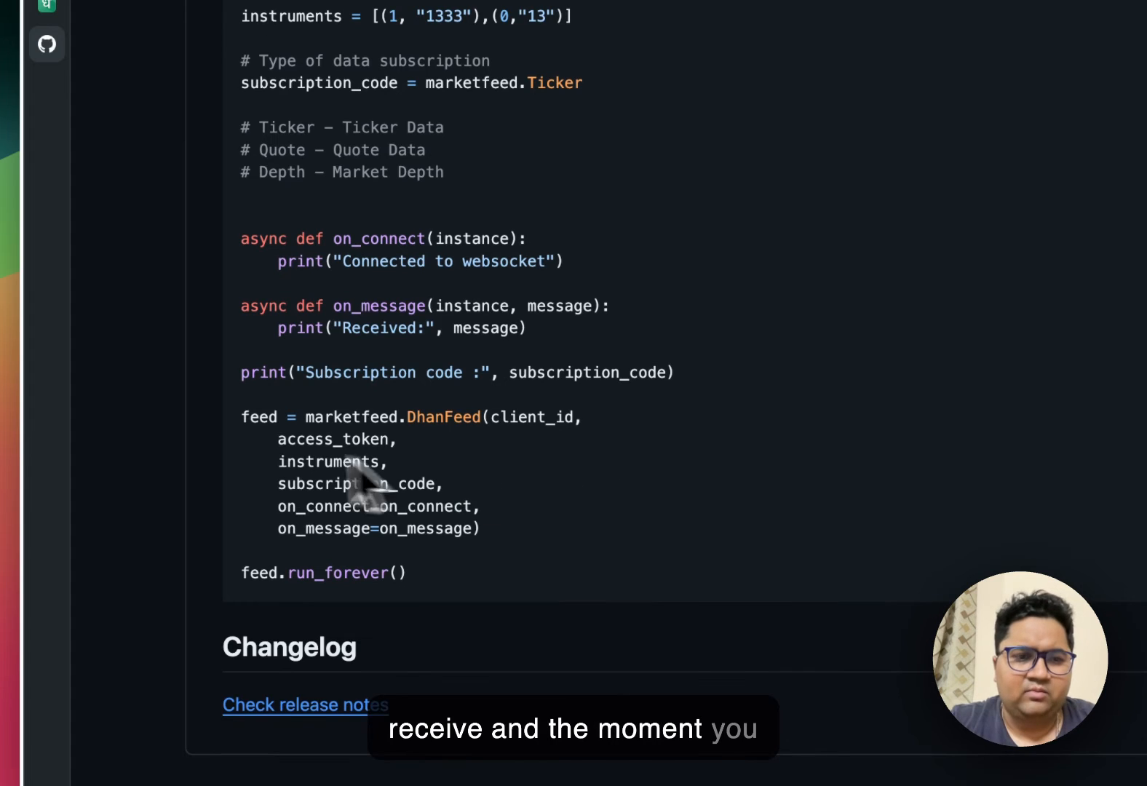